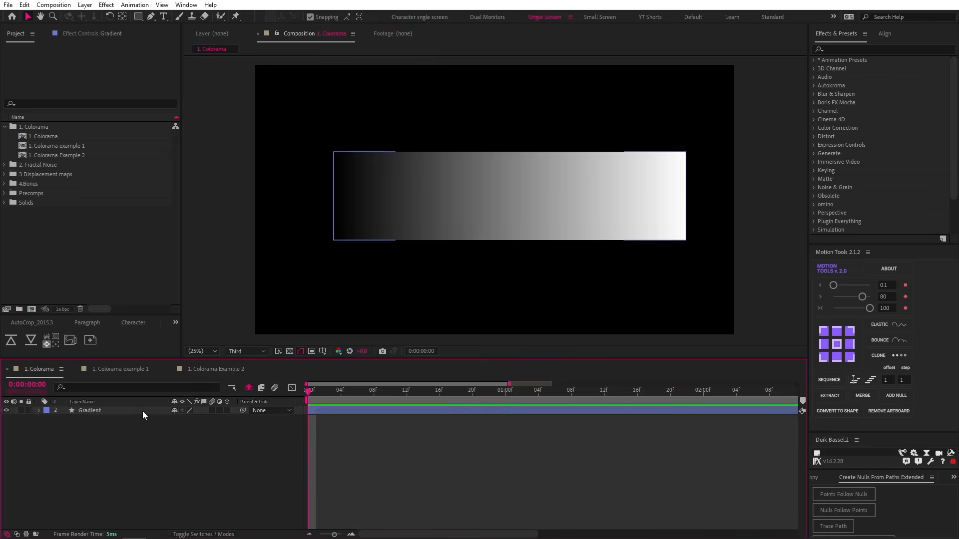
Apply the Colorama effect to the Gradient layer, found by searching 'colorama'
left_click(89, 411)
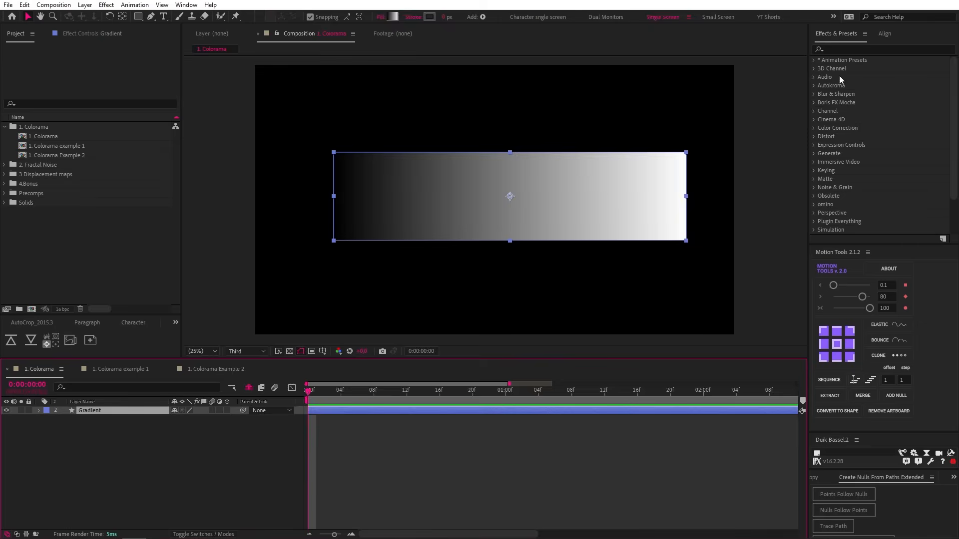
type("colorama")
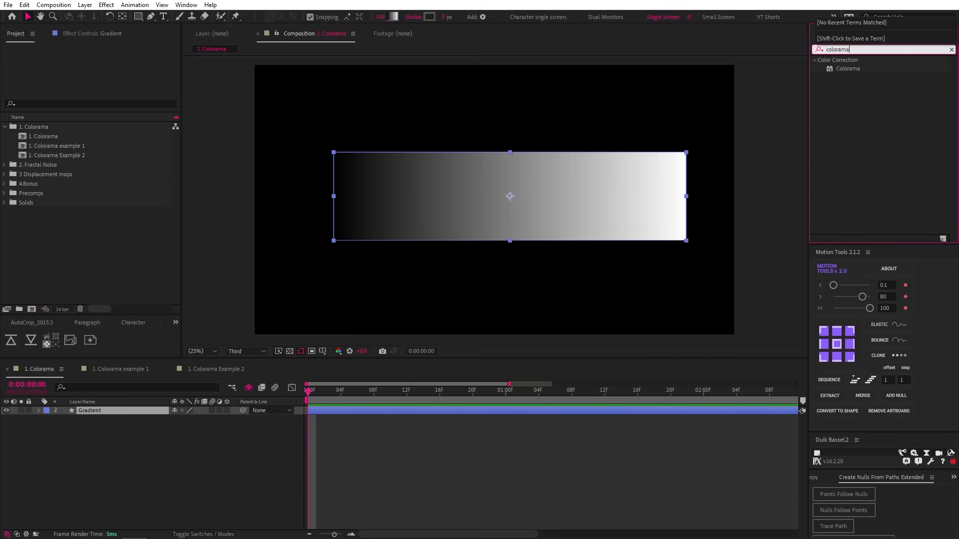
double_click(847, 68)
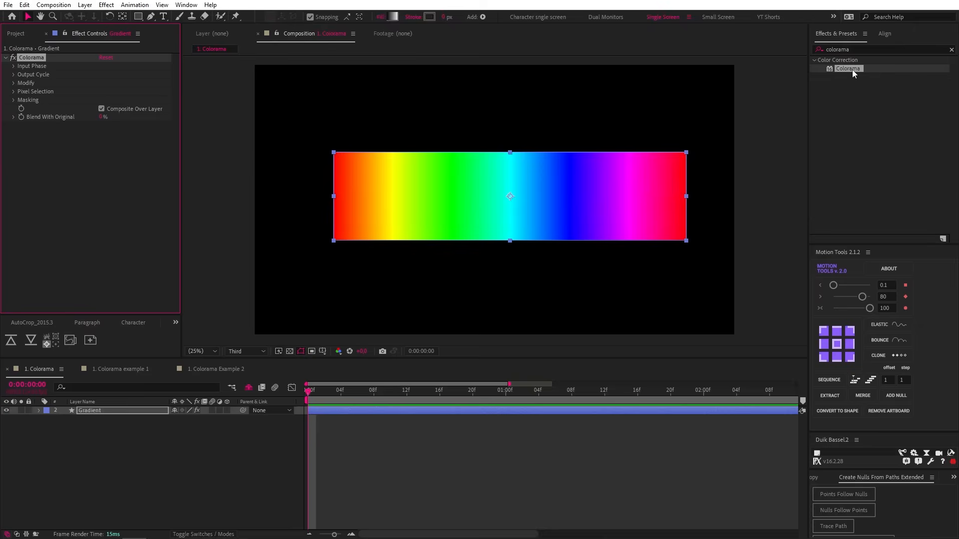
mouse_move(681, 291)
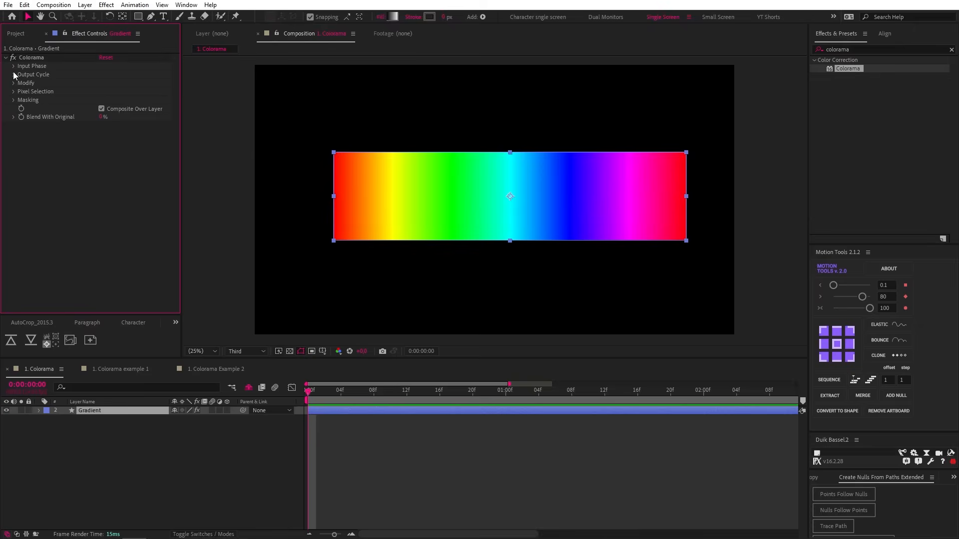
Expand Colorama's Output Cycle settings to show the colour wheel
left_click(14, 74)
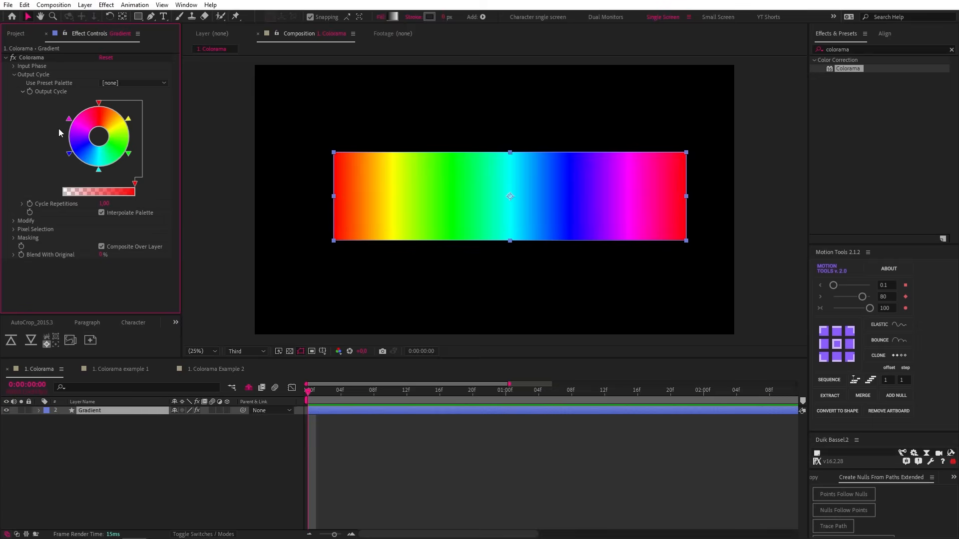
mouse_move(153, 156)
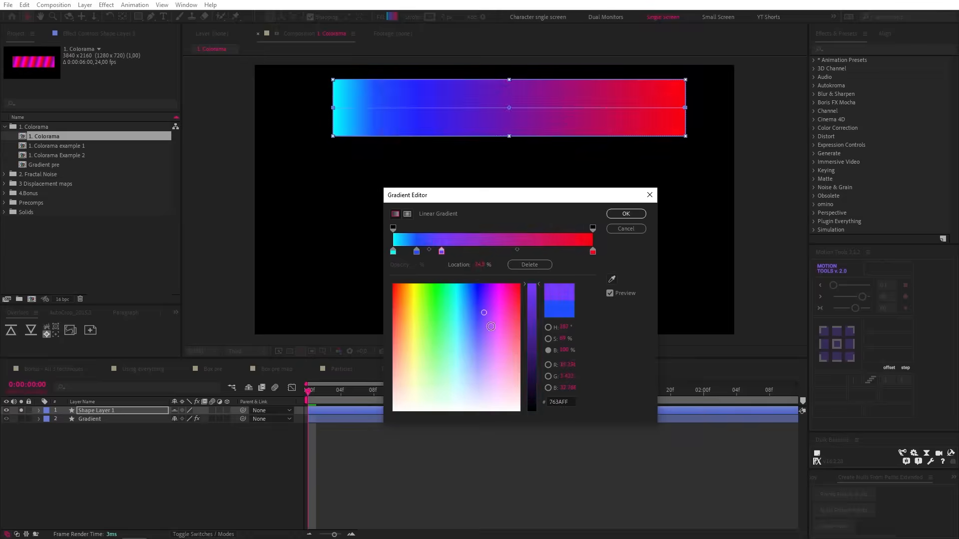
Add a new colour stop to the gradient and edit a stop's colour
left_click(449, 250)
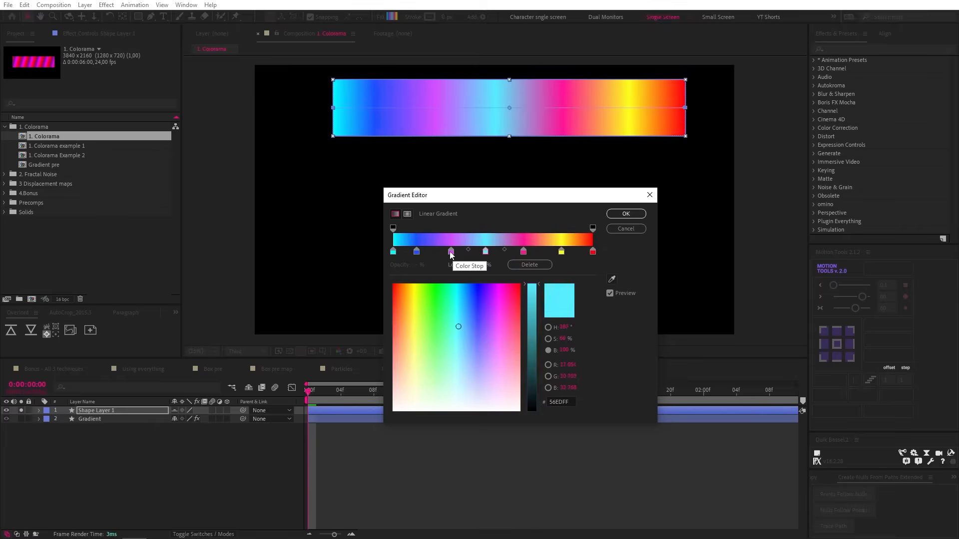
left_click(624, 213)
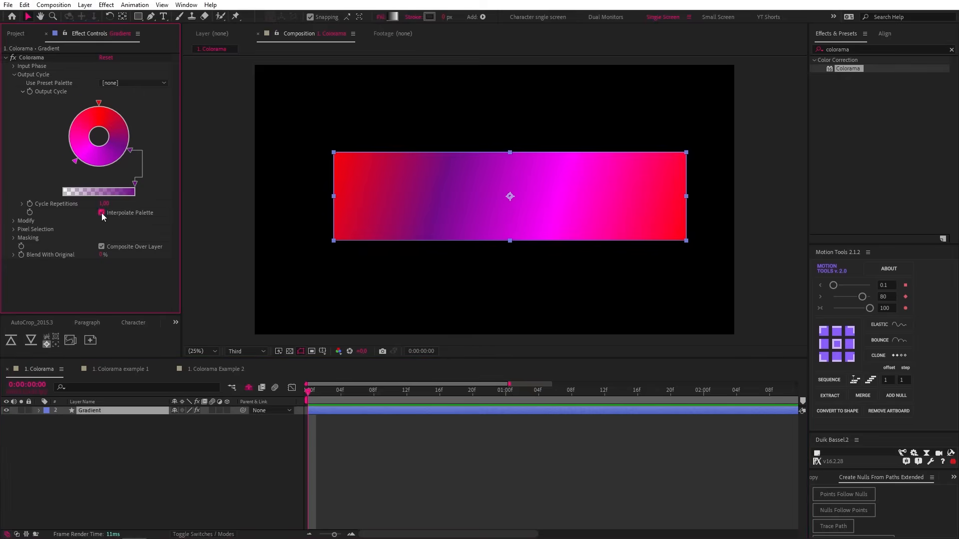
Toggle Interpolate Palette off and back on, then expand Colorama's Input Phase settings
left_click(102, 213)
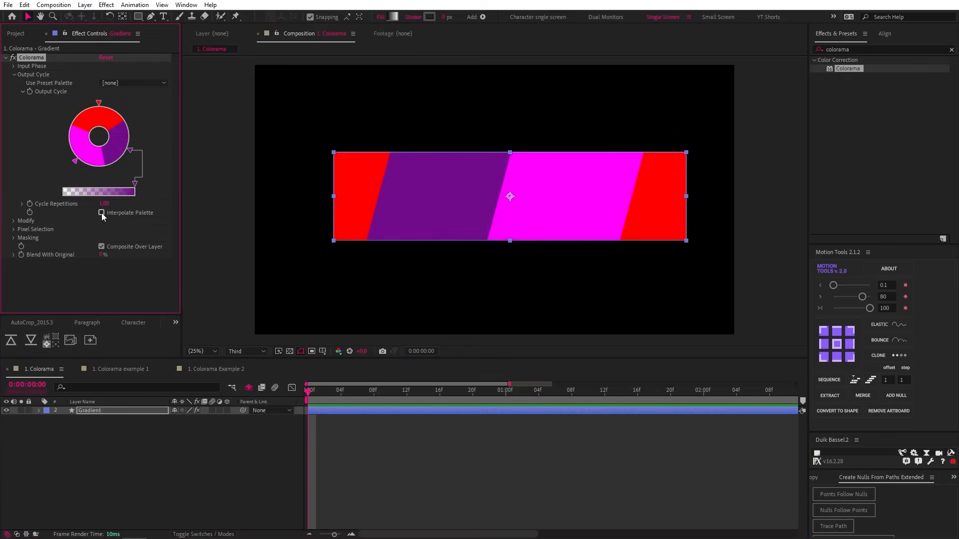
left_click(102, 212)
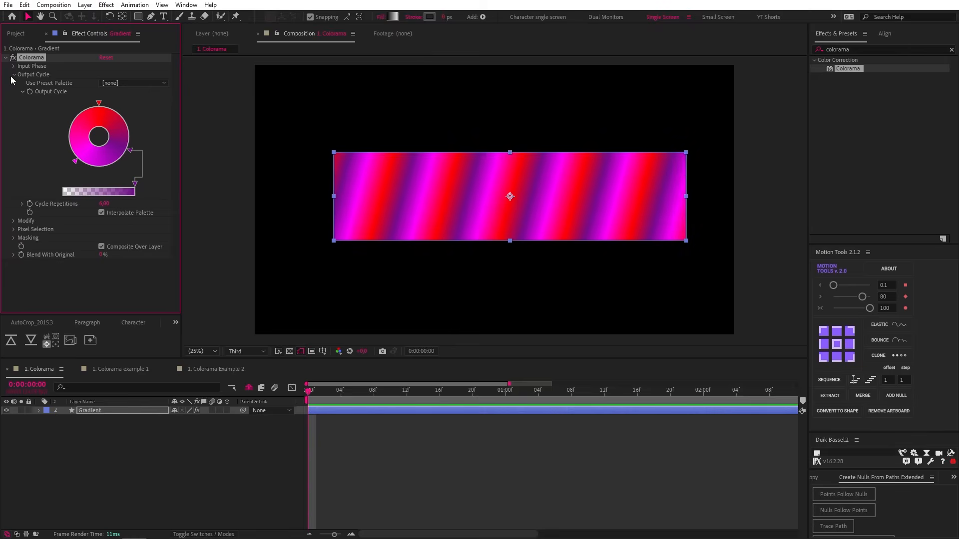
left_click(14, 65)
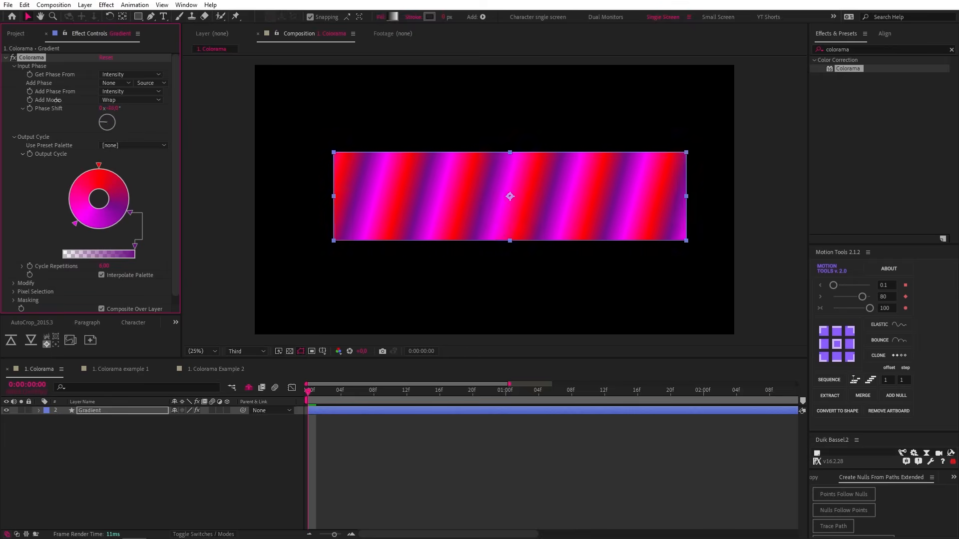
left_click(117, 369)
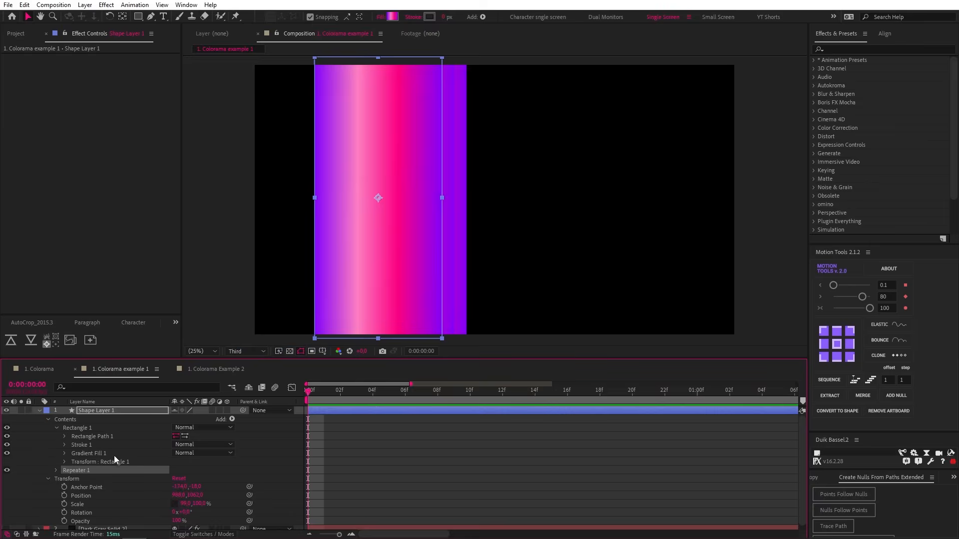
Keyframe the stripes' Position from start to end and loop it with loopOut()
left_click(55, 469)
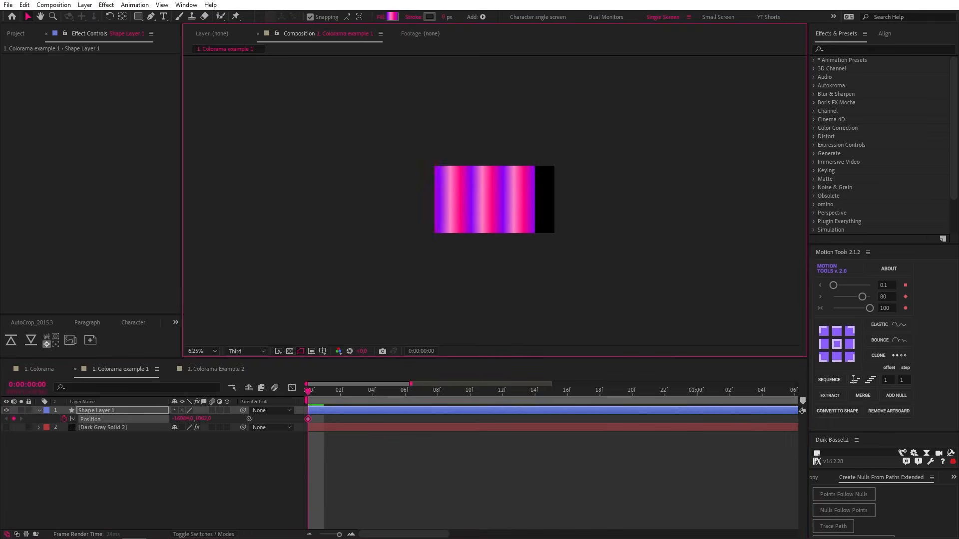
left_click(38, 411)
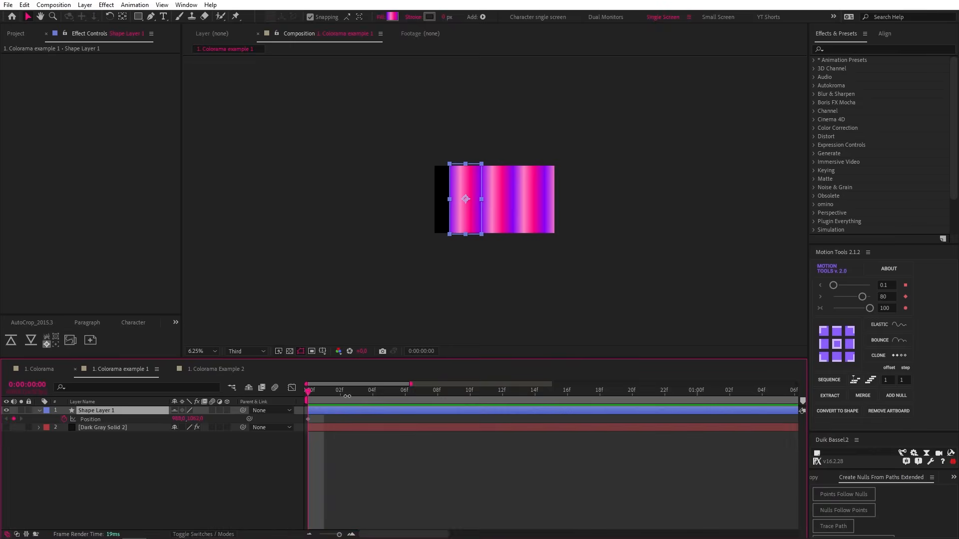
left_click(501, 390)
type("loopOut()")
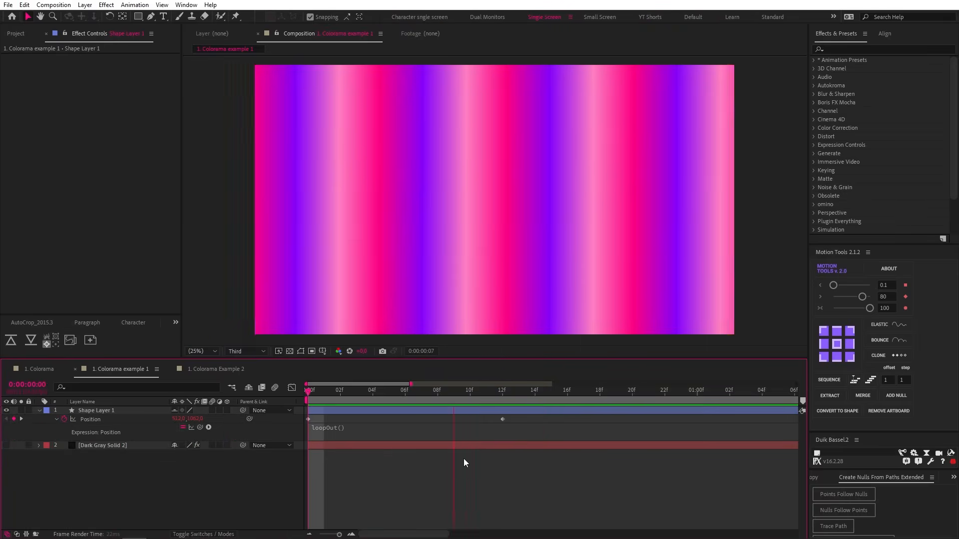
left_click(103, 444)
type("Gradient pre")
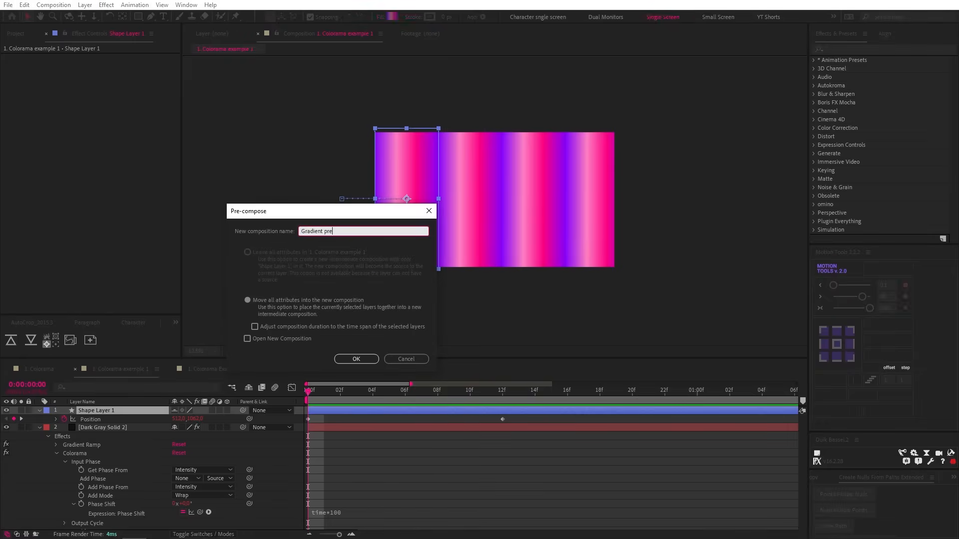
Confirm the 'Gradient pre' pre-compose and move on to the next composition
left_click(356, 359)
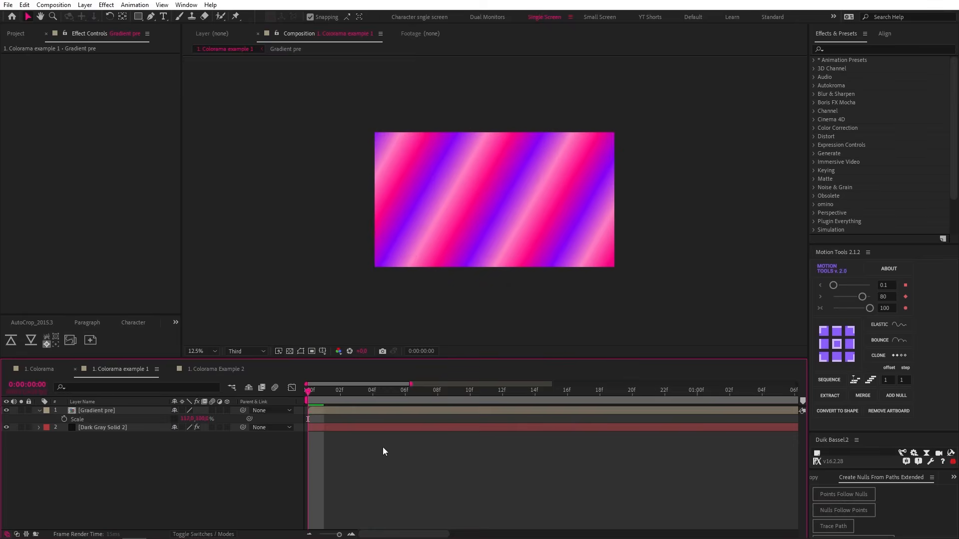
left_click(216, 368)
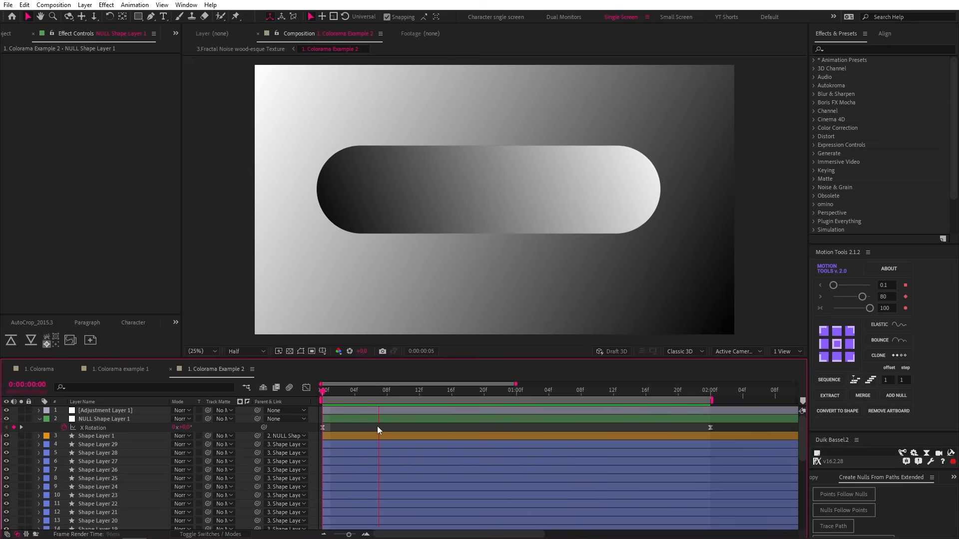
Scrub to a later frame, keep the Classic 3D renderer, and scroll the layer list
left_click(531, 390)
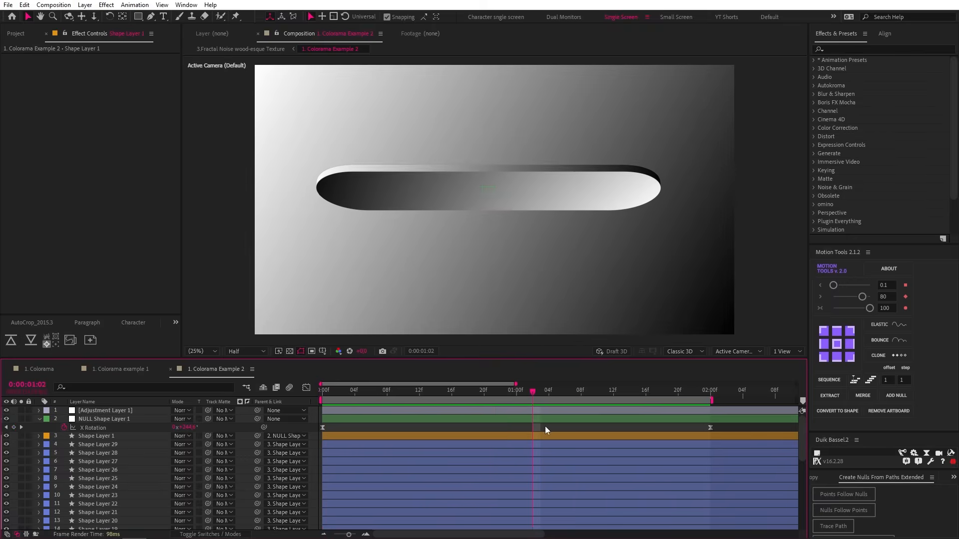
left_click(681, 351)
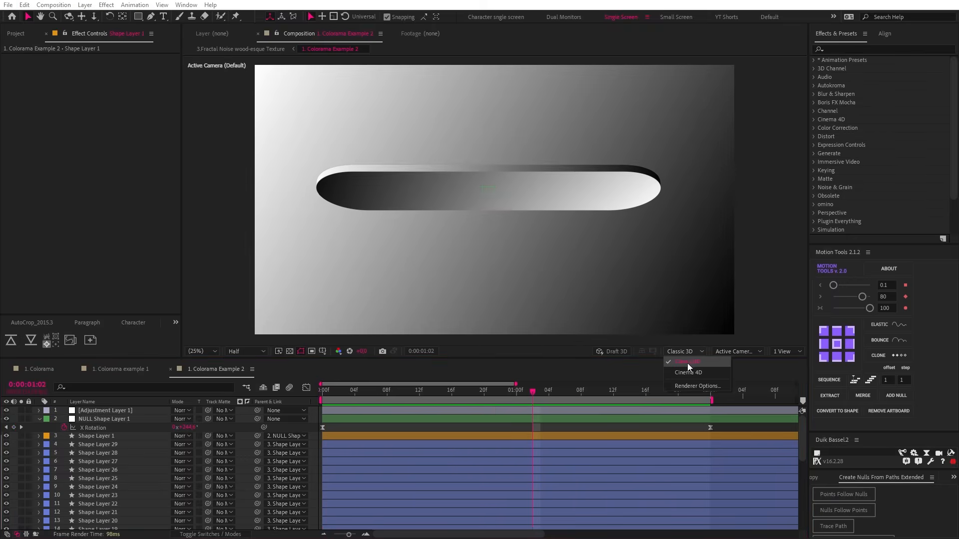
left_click(97, 435)
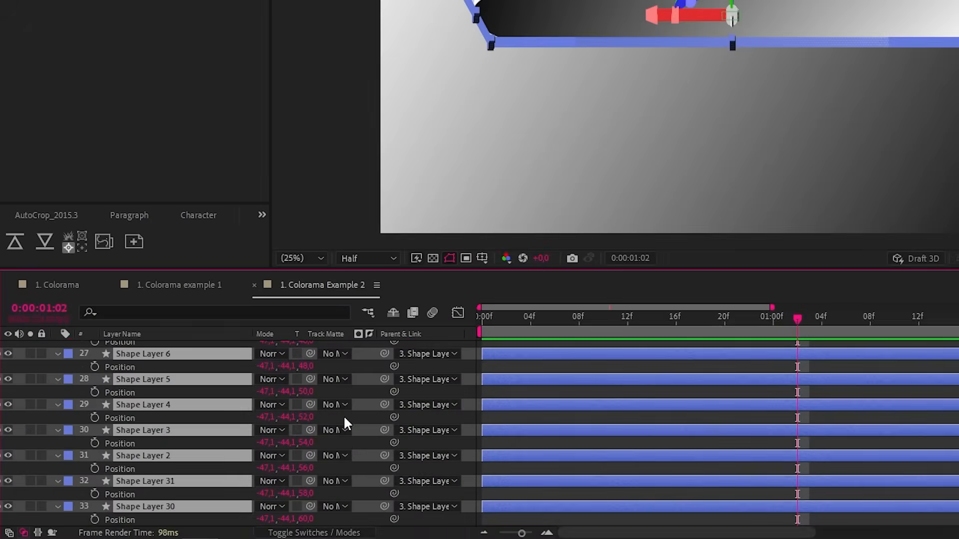
scroll("up", 3)
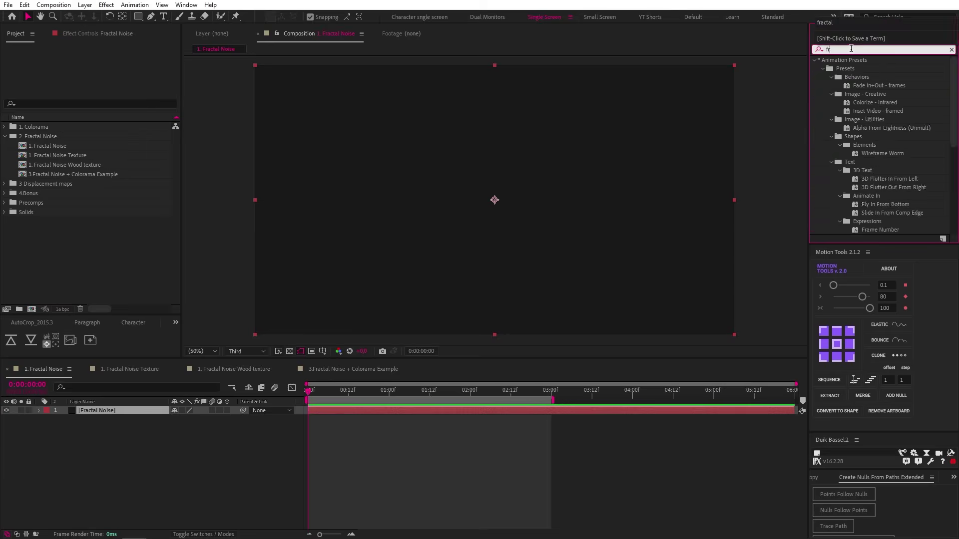
Apply Fractal Noise to the solid and switch its noise to a blocky type
double_click(862, 102)
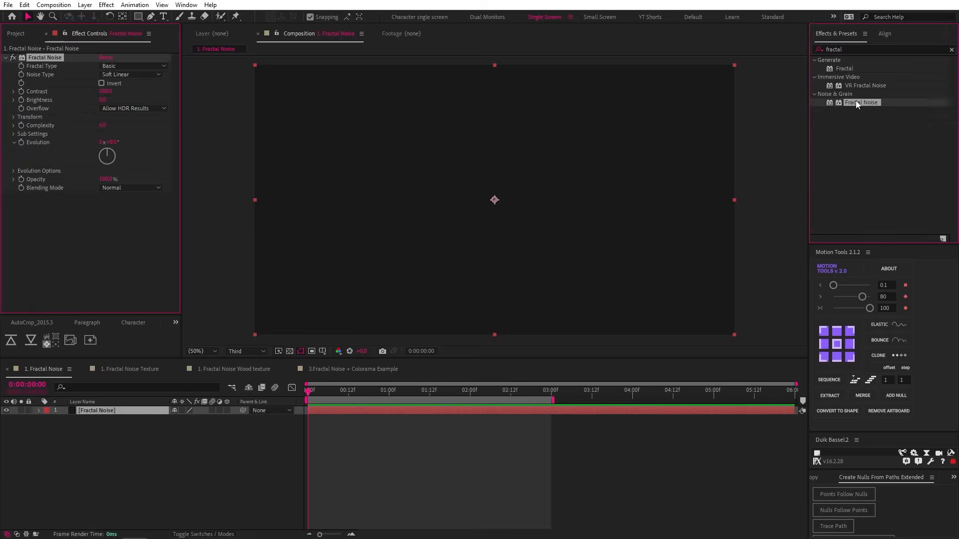
double_click(862, 101)
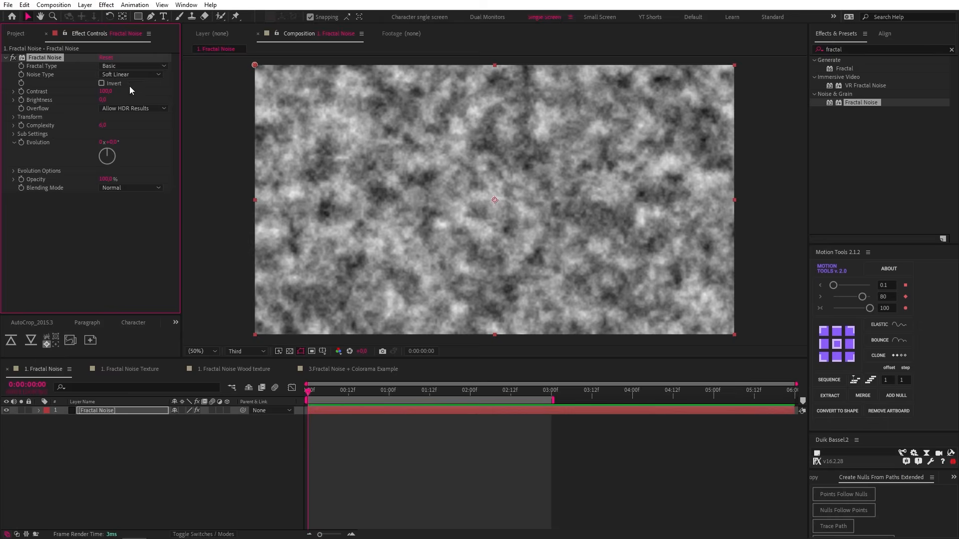
left_click(134, 65)
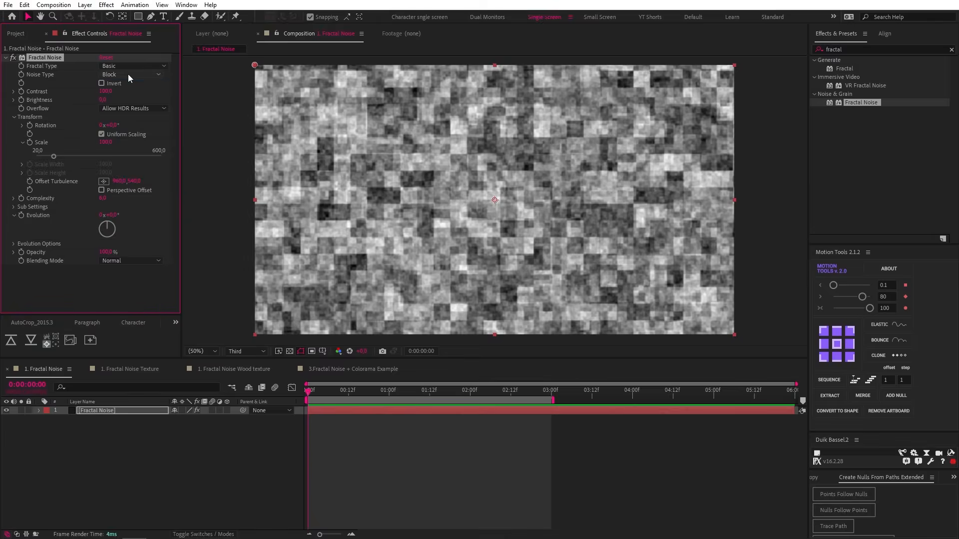
left_click(130, 74)
type("time*100")
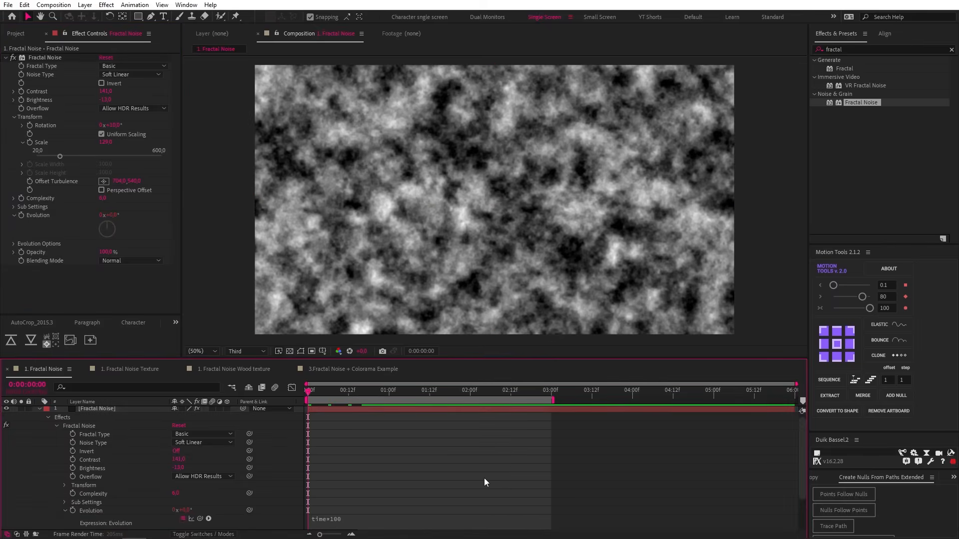
Move the time indicator, then switch to the Fractal Noise Texture composition
left_click(450, 389)
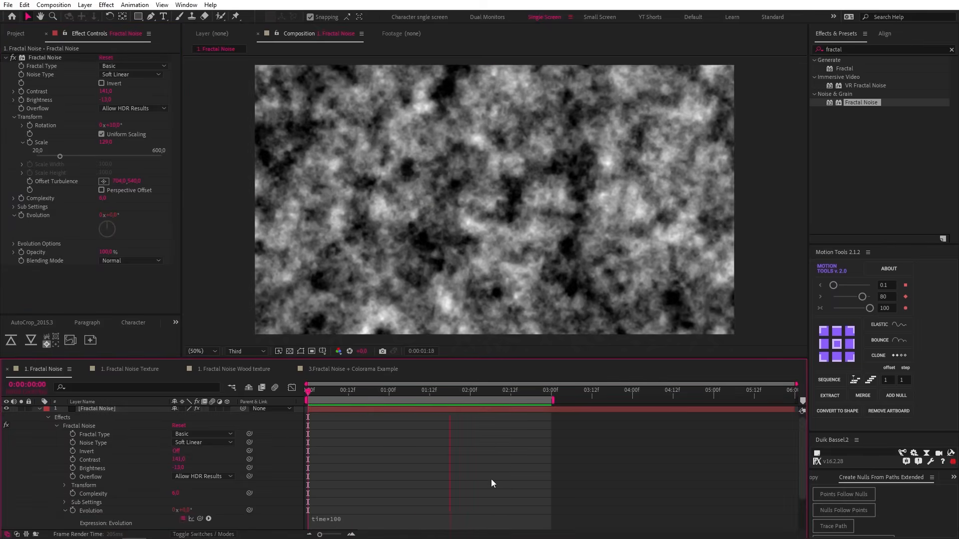
left_click(129, 369)
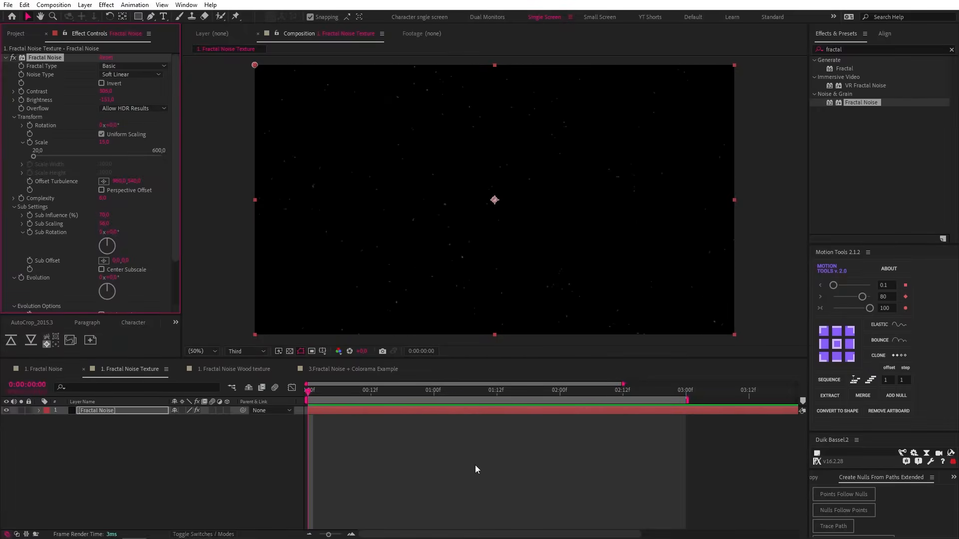
Open the Fractal Noise + Colorama Example comp and right-click the Fractal Noise layer
left_click(352, 369)
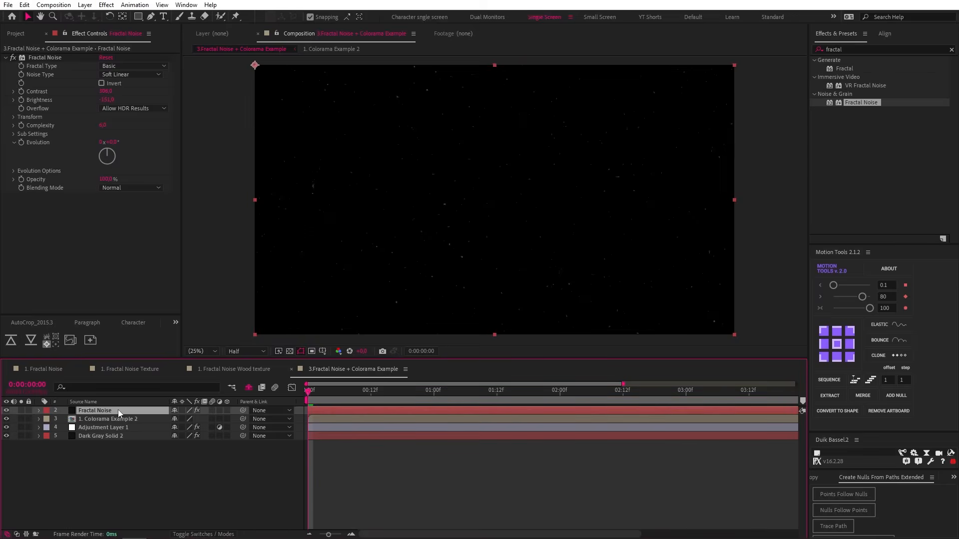
right_click(95, 410)
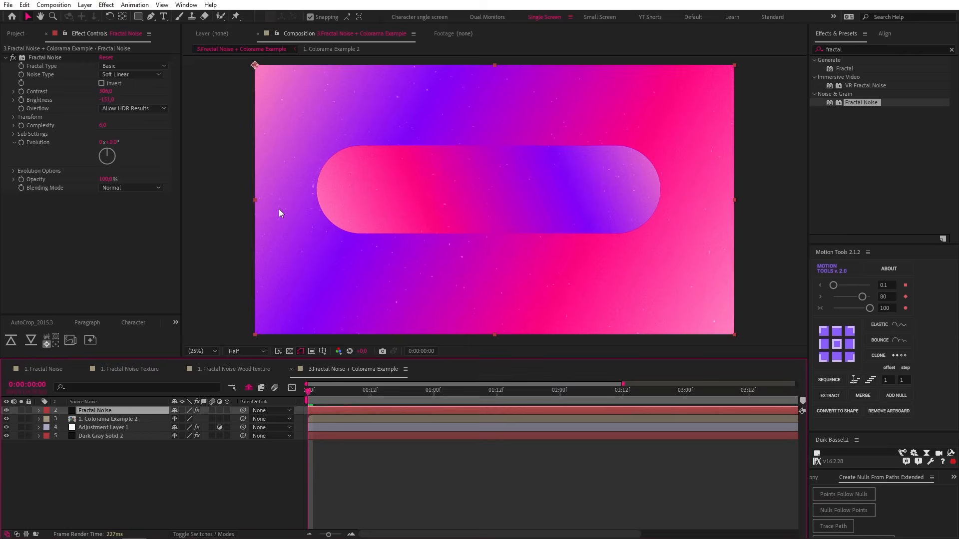
mouse_move(85, 202)
type("time*6")
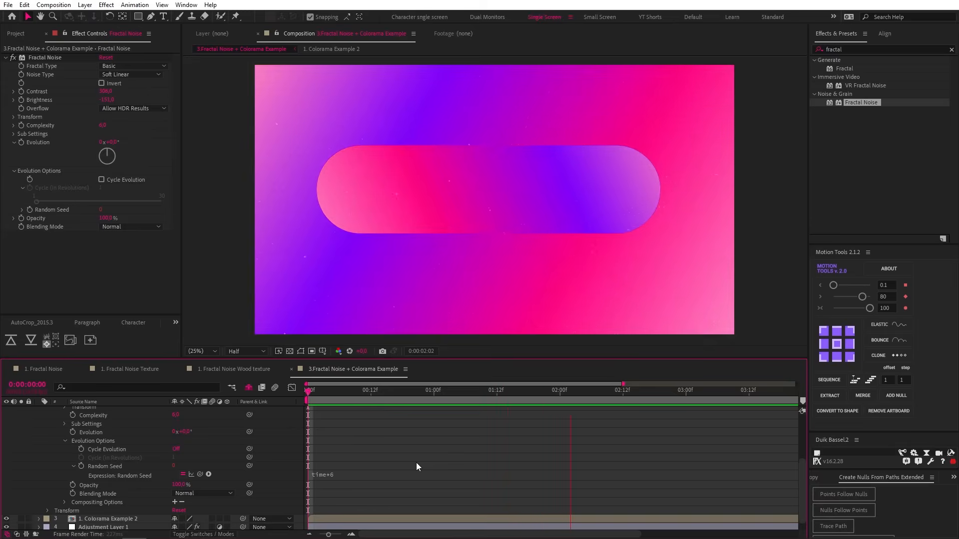
Switch to the Fractal Noise Wood texture comp, then the Fractal circle comp
left_click(234, 369)
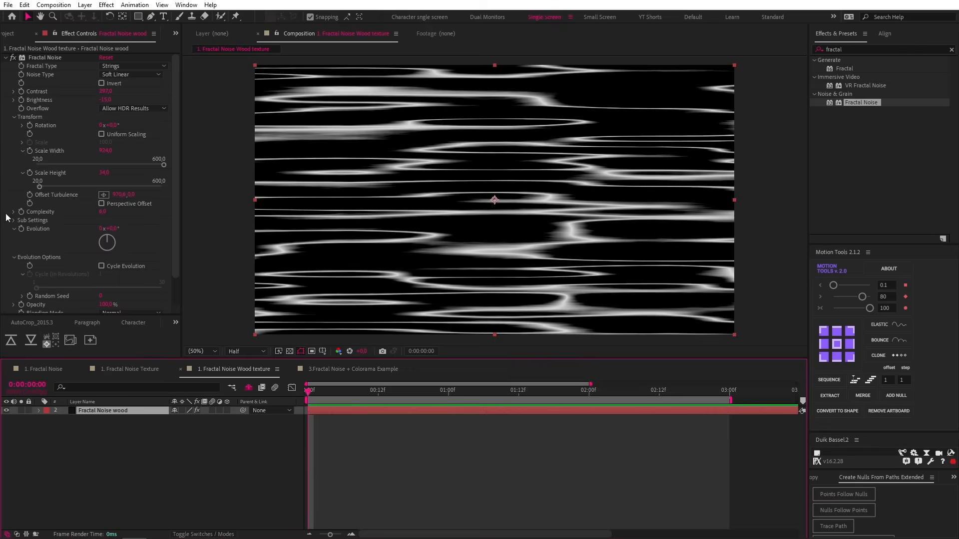
mouse_move(310, 123)
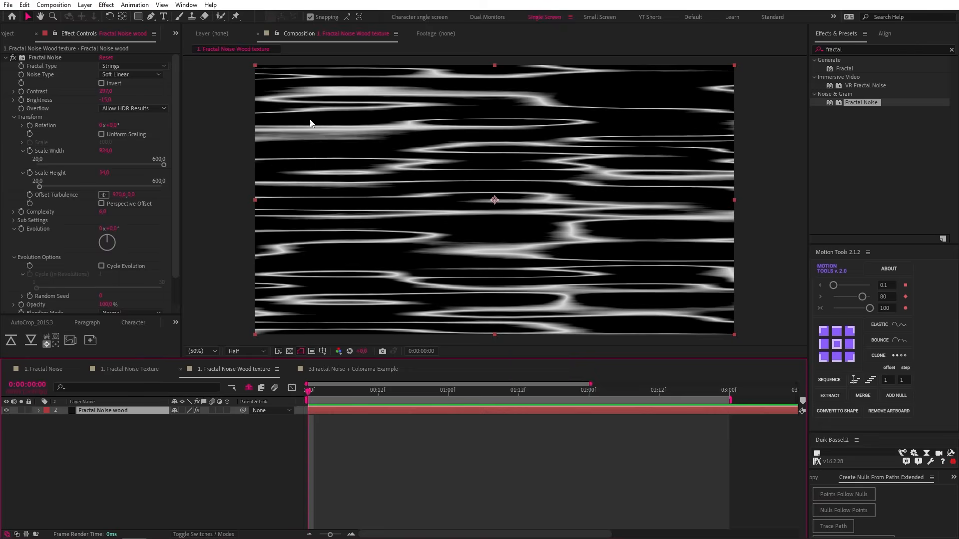
left_click(353, 368)
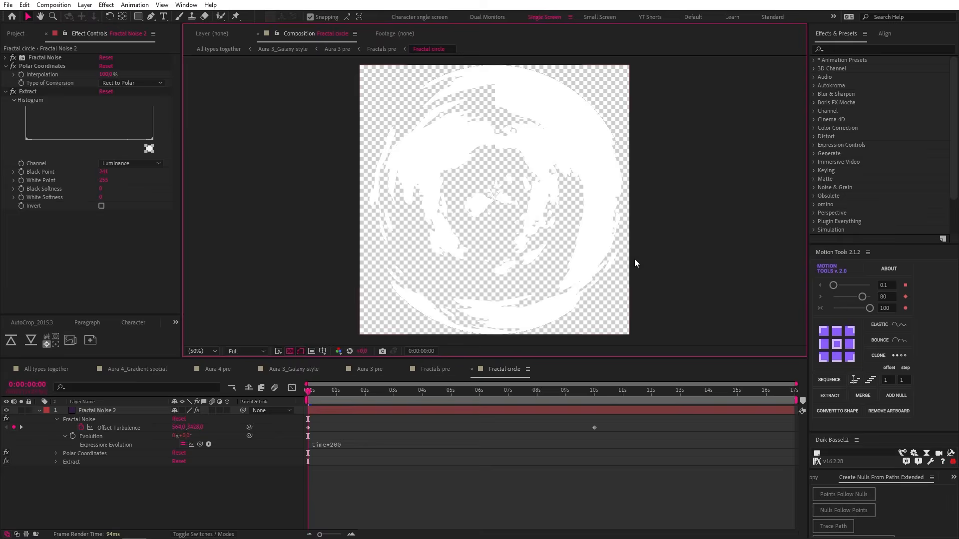
Go up through Aura 3 pre to Aura 3_Galaxy style and play the glowing sphere
left_click(381, 49)
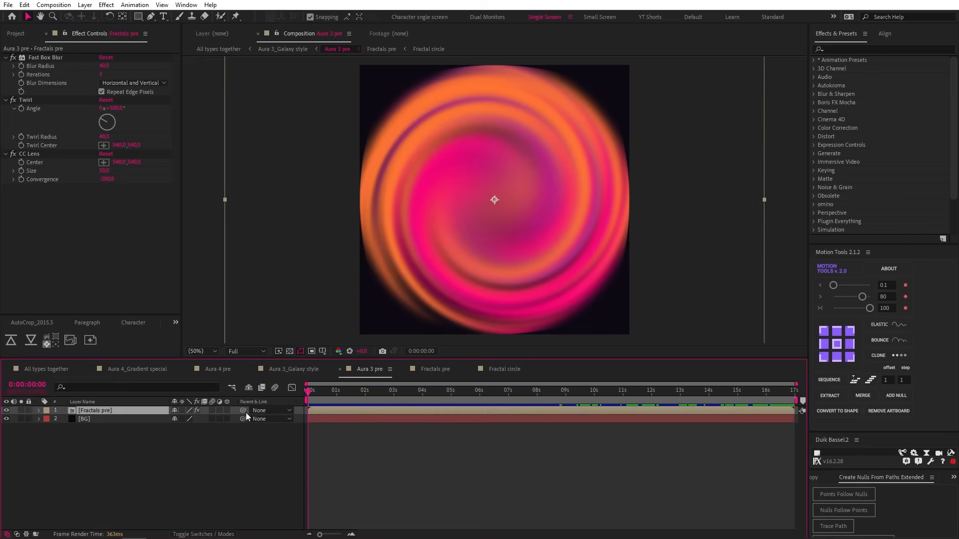
mouse_move(128, 102)
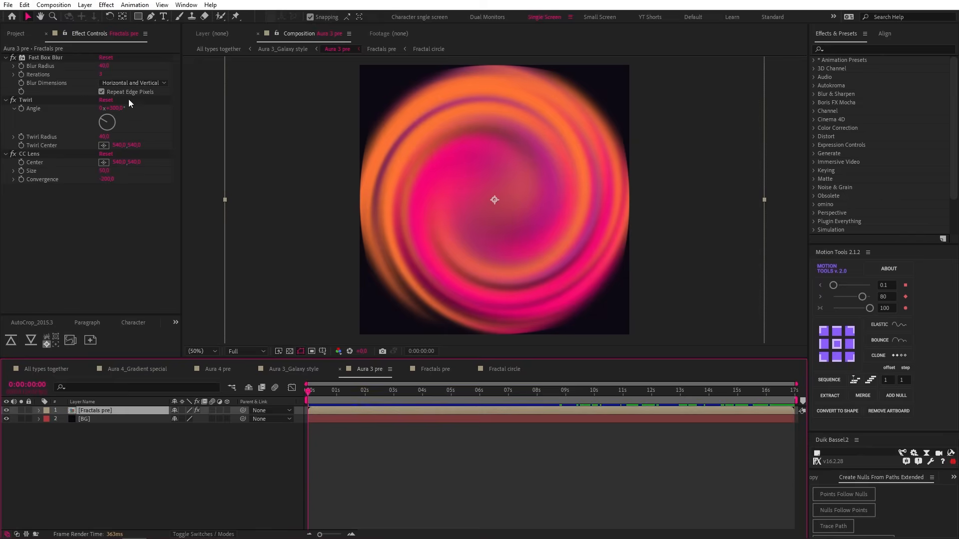
left_click(292, 368)
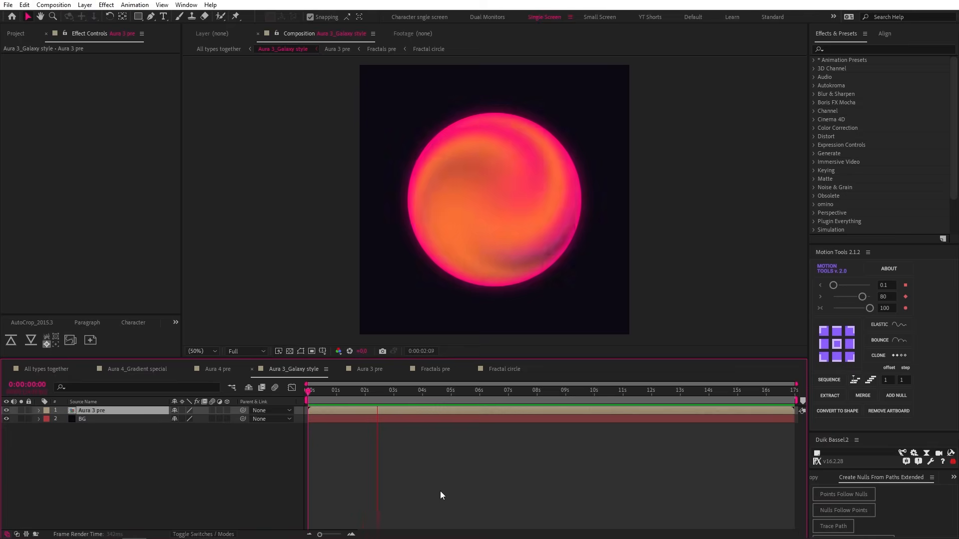
left_click(434, 389)
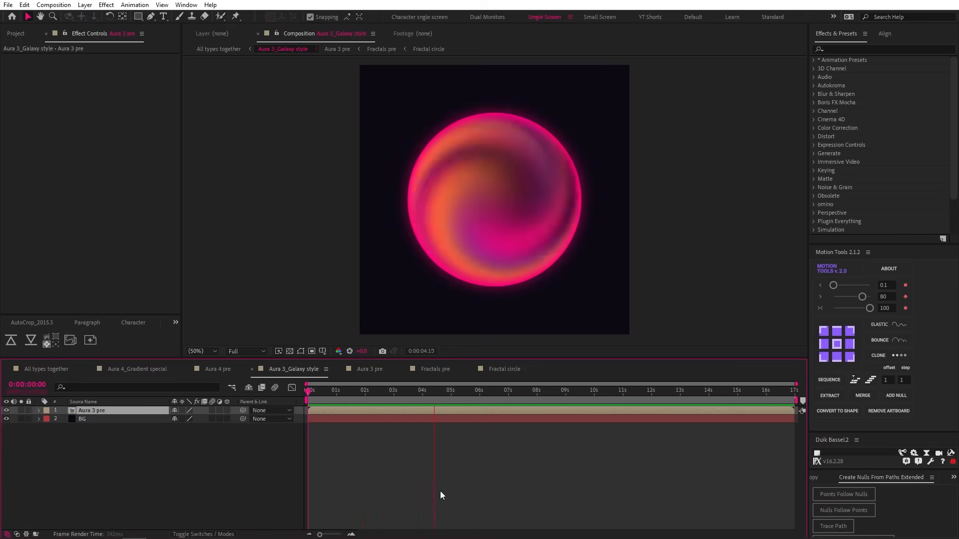
left_click(490, 390)
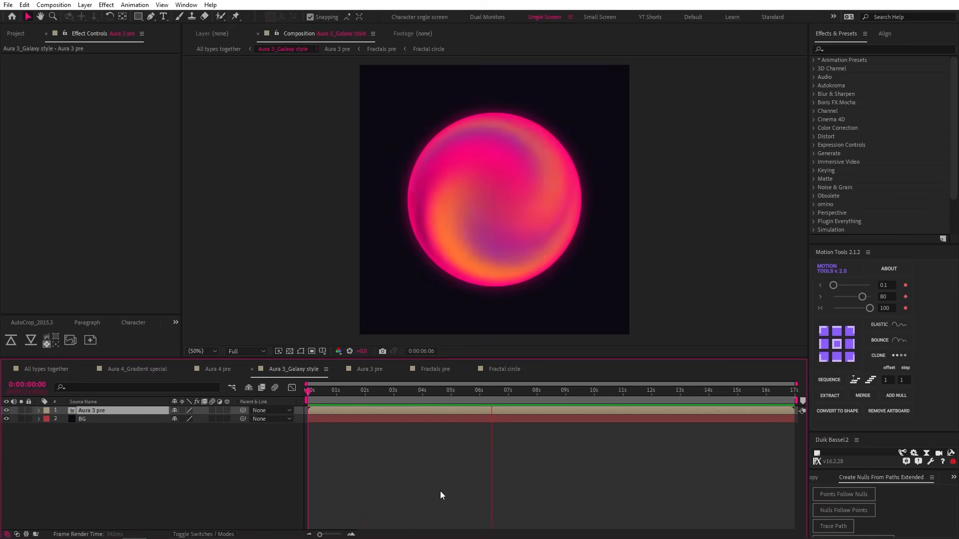
left_click(548, 389)
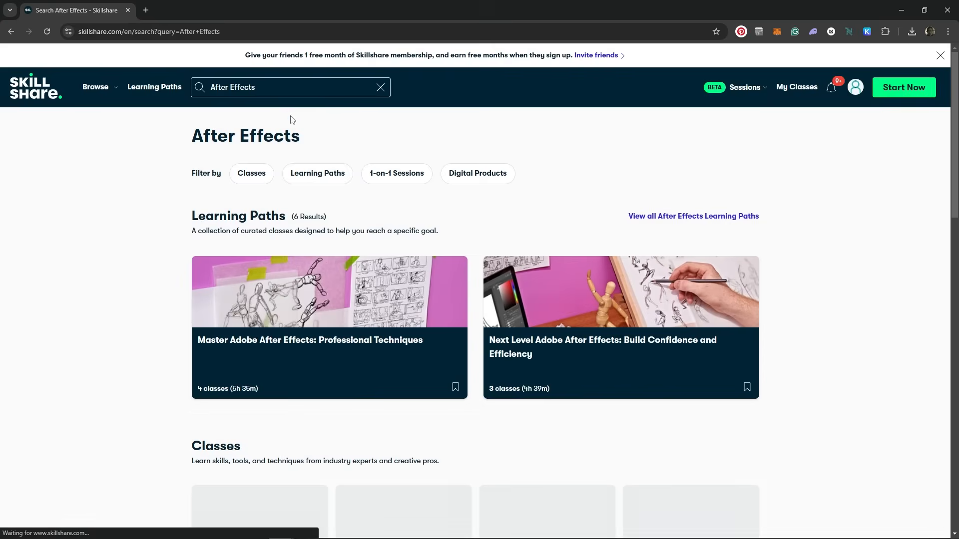
Scroll through the Master Adobe After Effects: Professional Techniques path, then open Browse
left_click(318, 174)
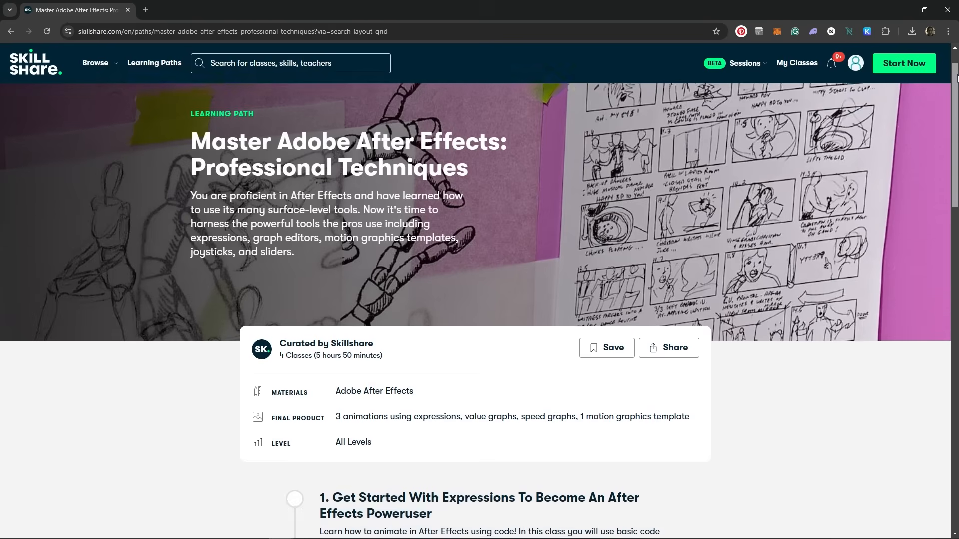
scroll("down", 3)
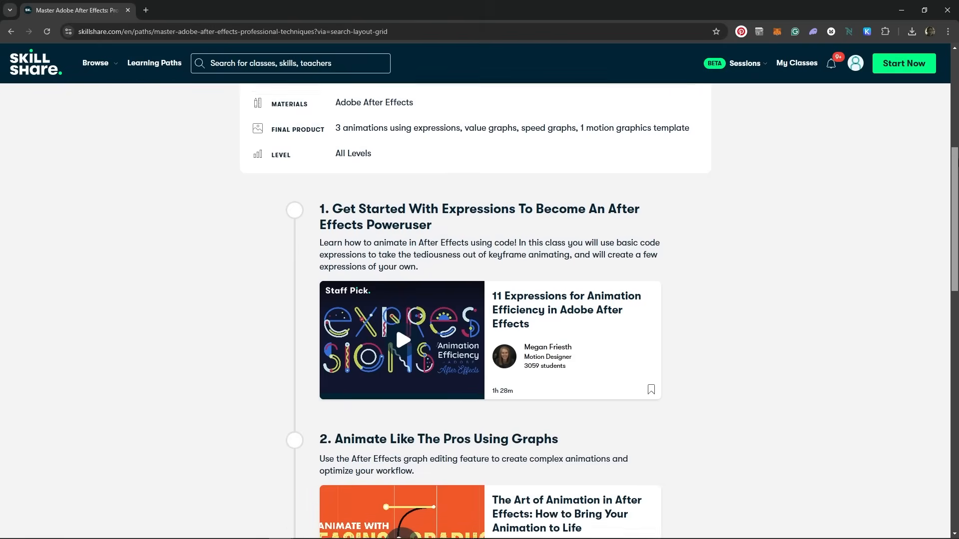
scroll("down", 3)
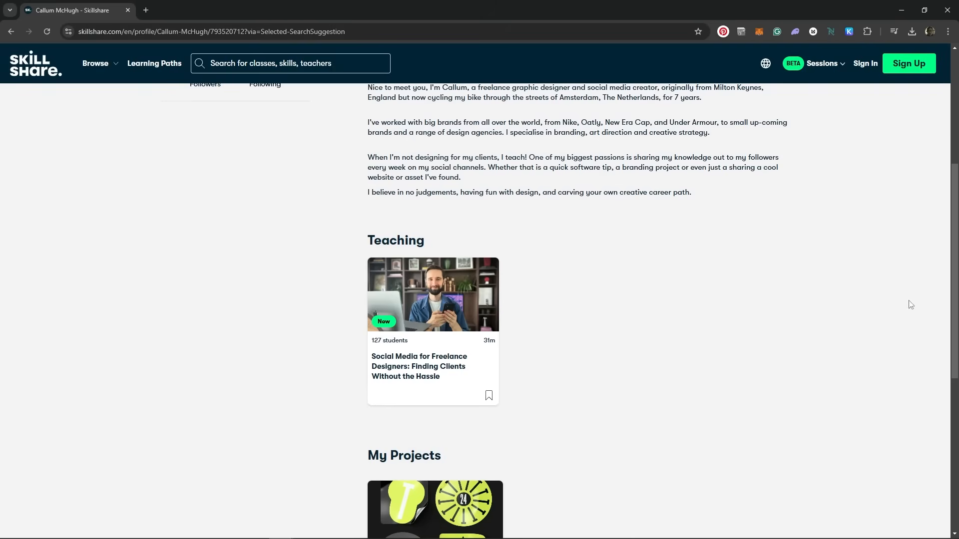
scroll("up", 3)
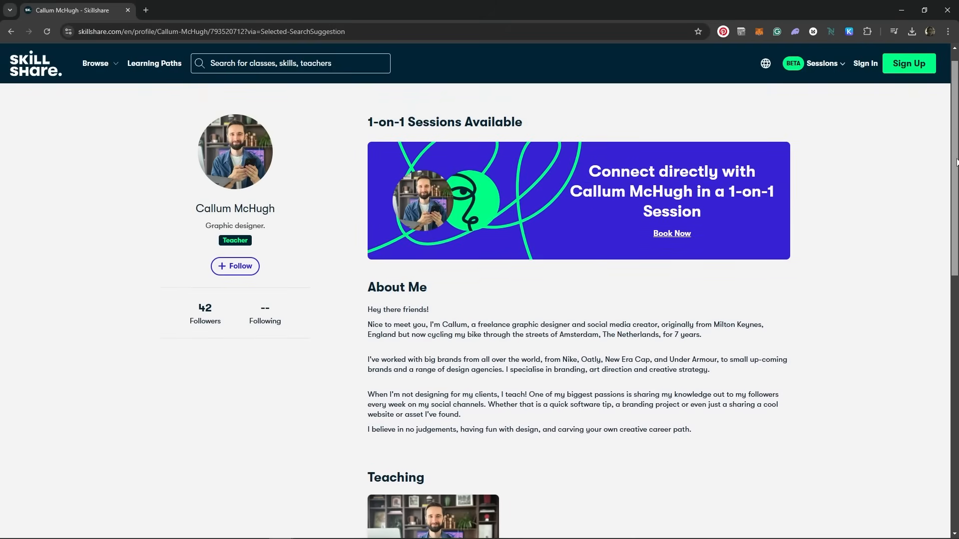
scroll("down", 3)
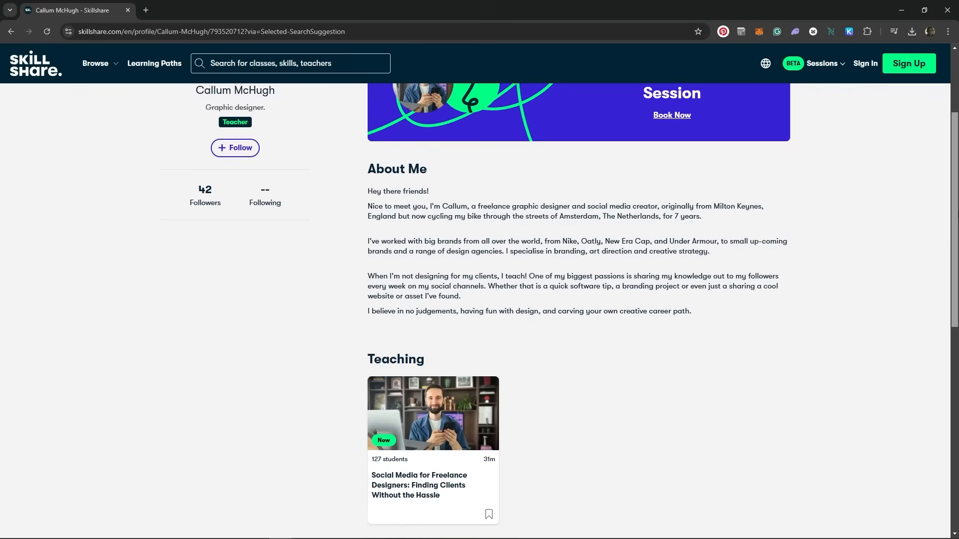
left_click(95, 63)
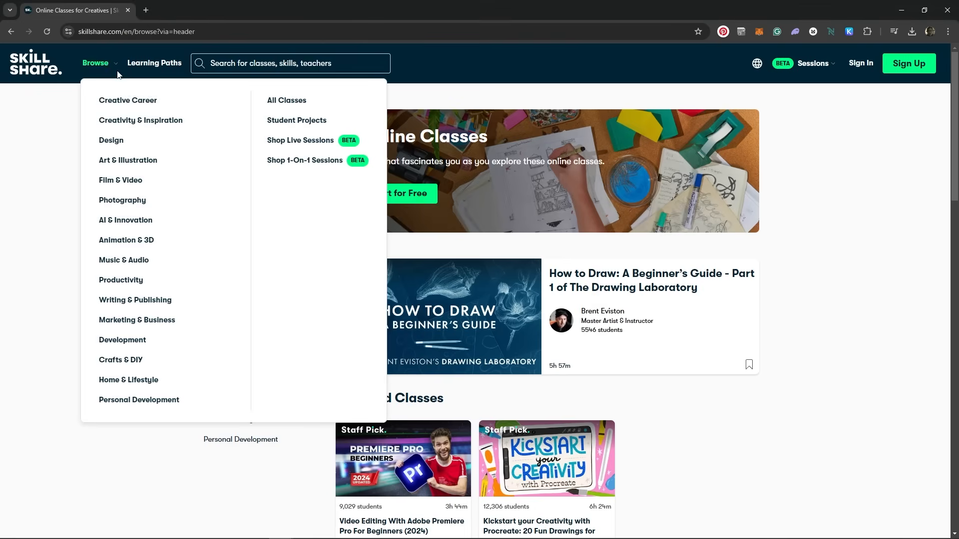
View Creative Career, Creativity & Inspiration, Design and Film & Video categories, then Motion Design results
left_click(128, 100)
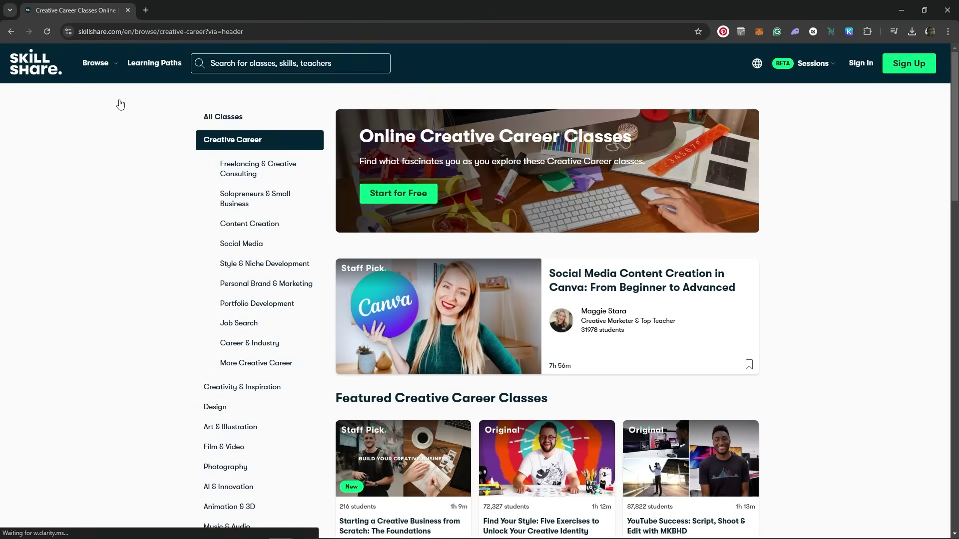
left_click(95, 62)
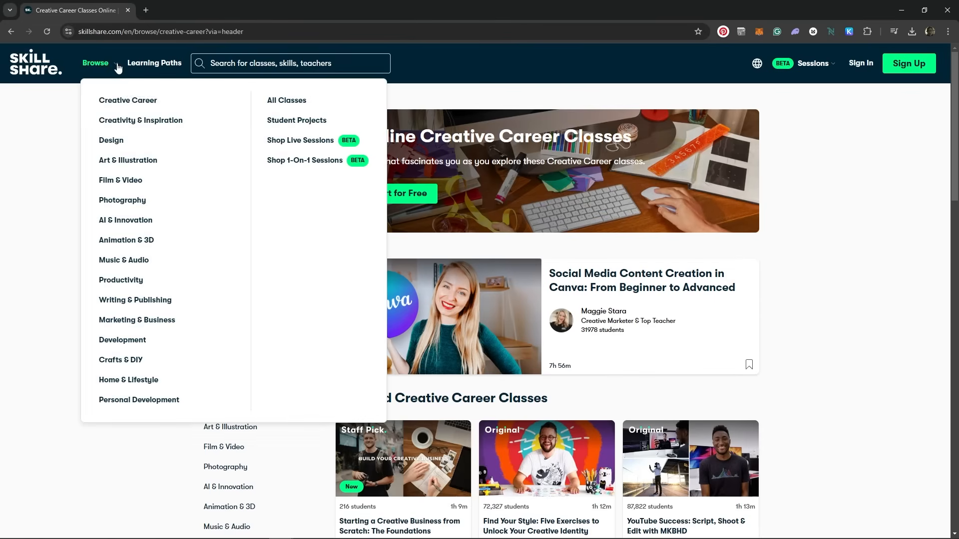
left_click(140, 120)
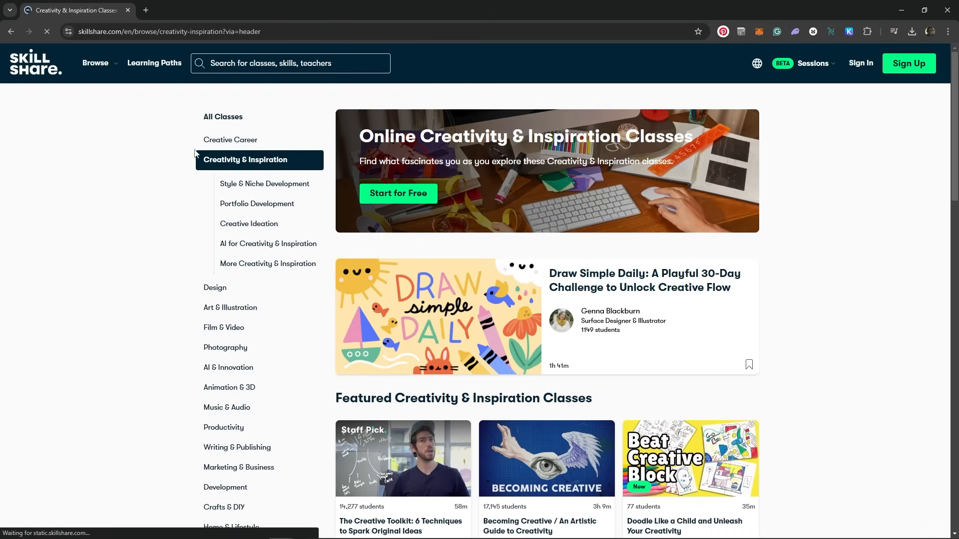
left_click(215, 288)
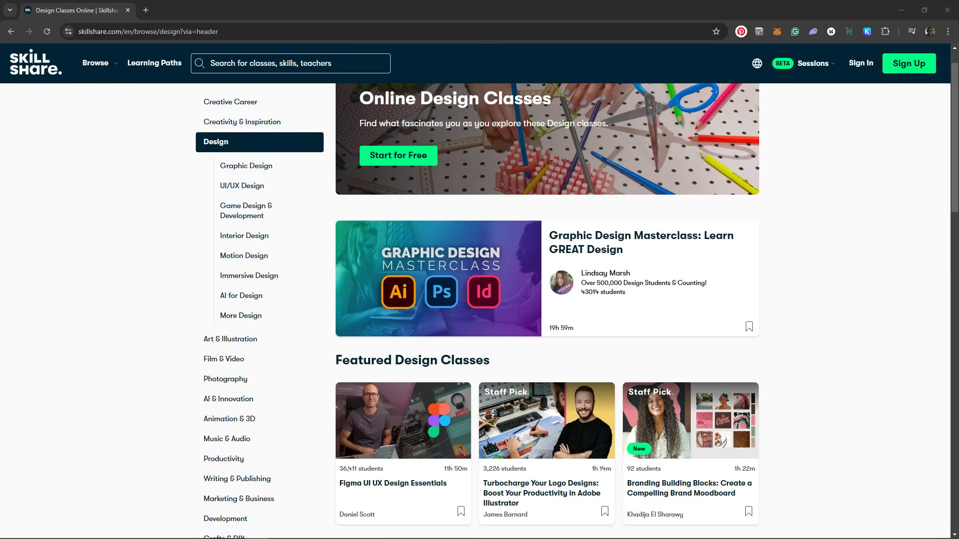
left_click(223, 359)
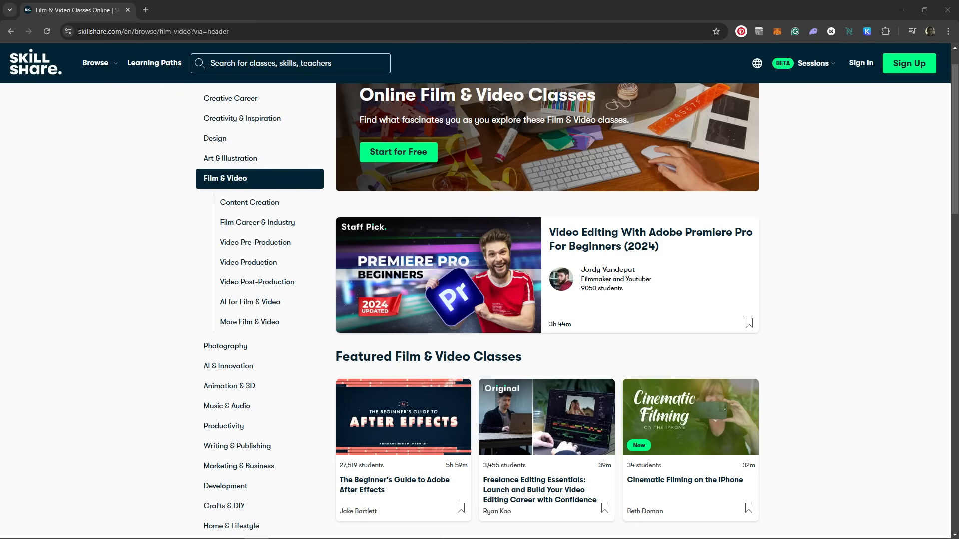
left_click(223, 425)
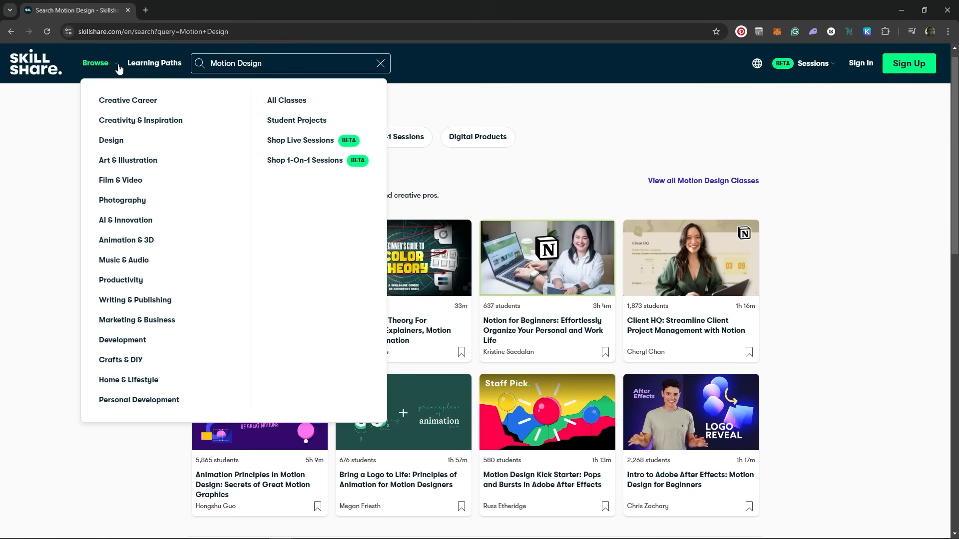
mouse_move(138, 399)
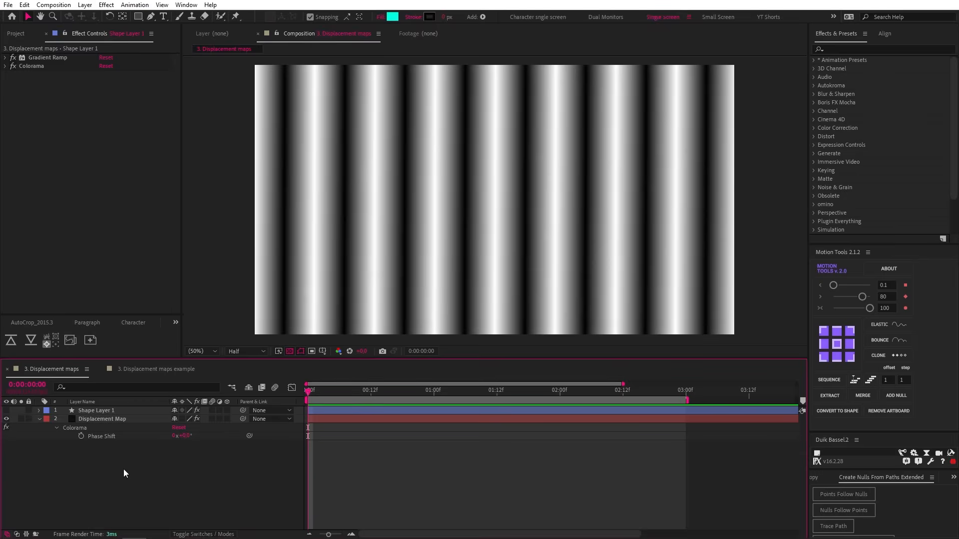
Set Shape Layer 1's Displacement Map to 2. Displacement Map and raise Max Vertical Displacement
left_click(102, 419)
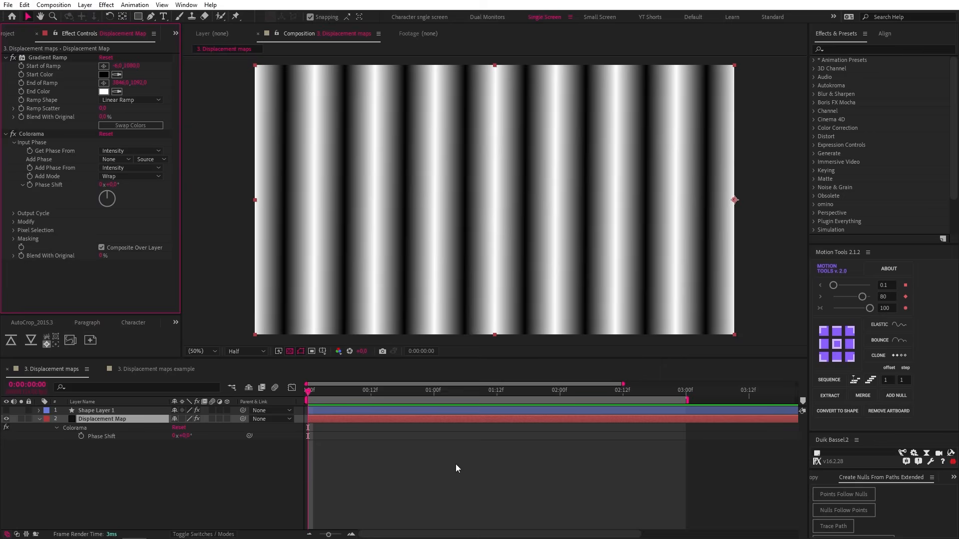
left_click(96, 410)
type("displace")
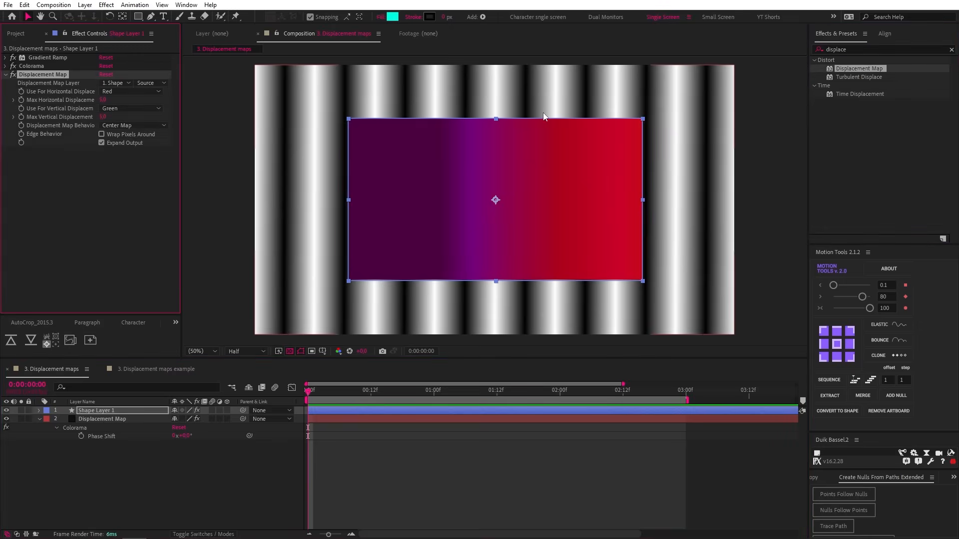
left_click(114, 83)
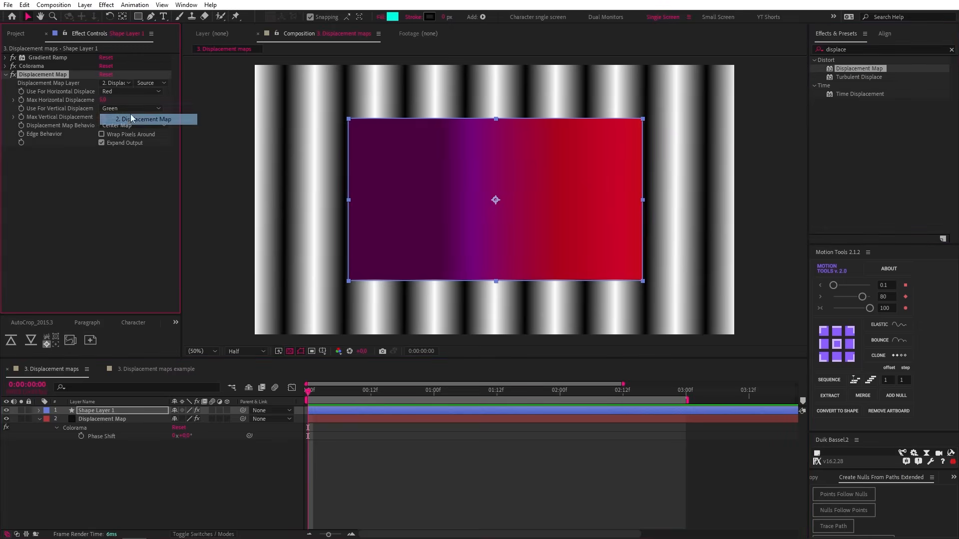
left_click(146, 119)
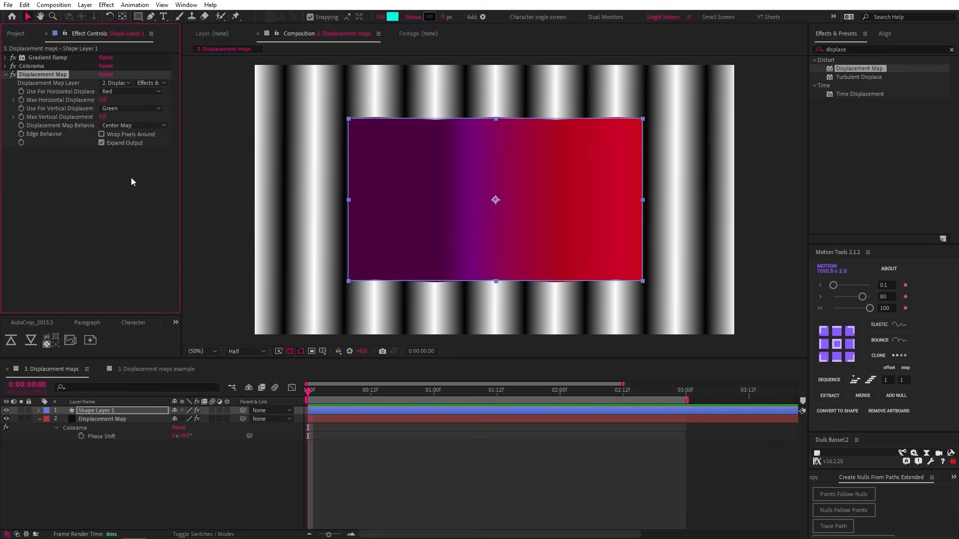
left_click(104, 117)
type("40")
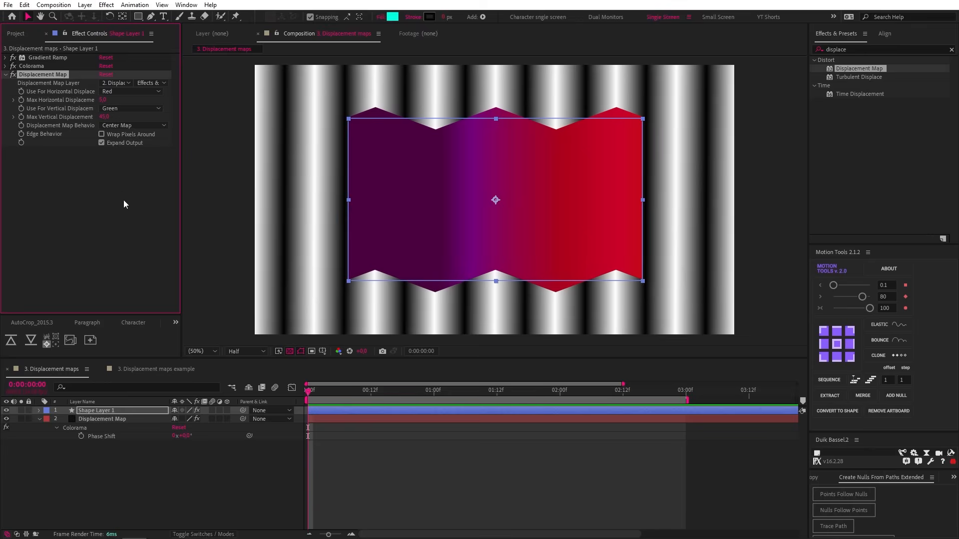
Add Fast Box Blur to the stripes layer and give Colorama Phase Shift a time*100 expression
left_click(102, 419)
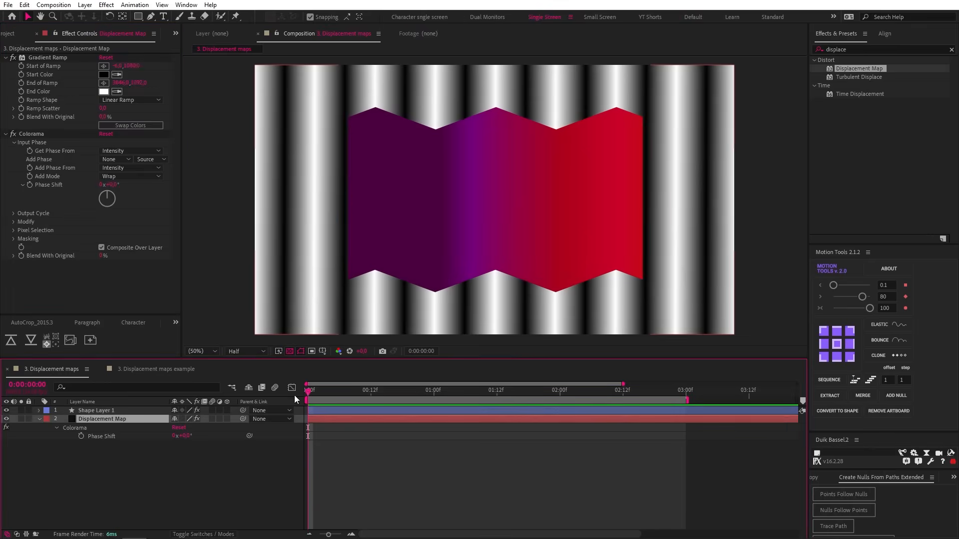
type("fast box")
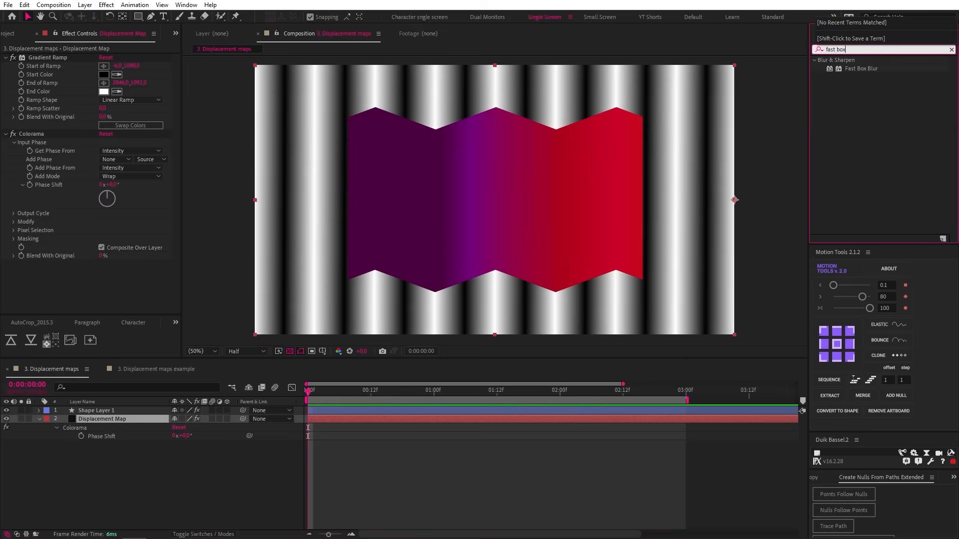
double_click(861, 68)
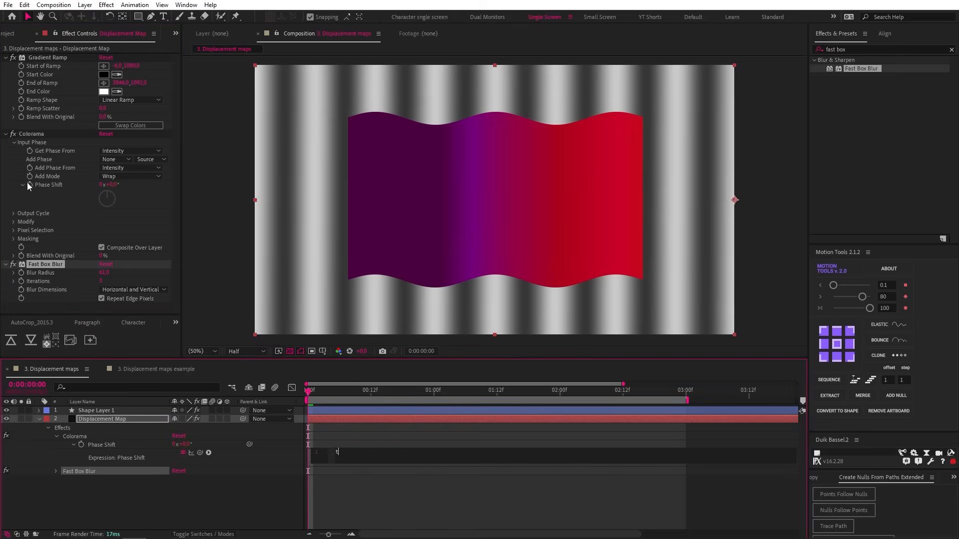
type("ime*100")
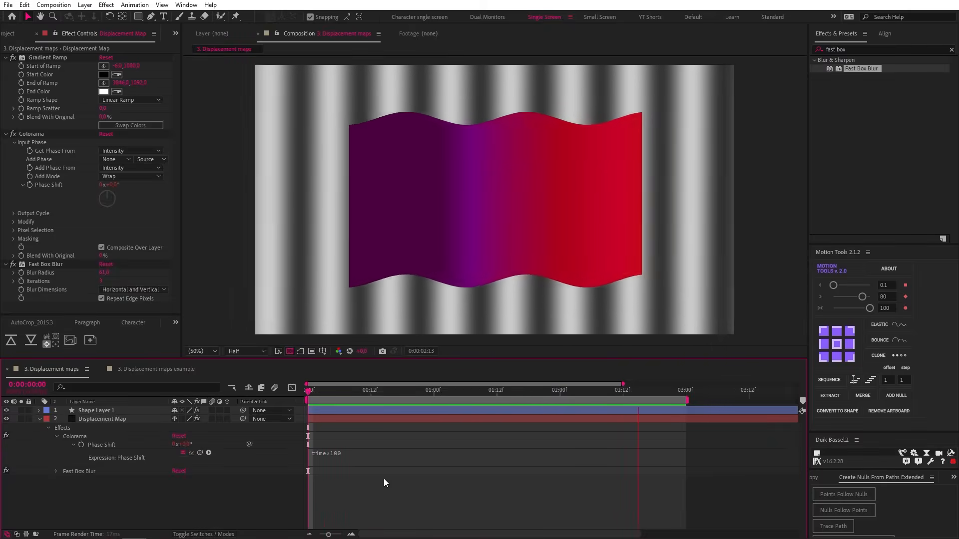
left_click(156, 369)
type("displace")
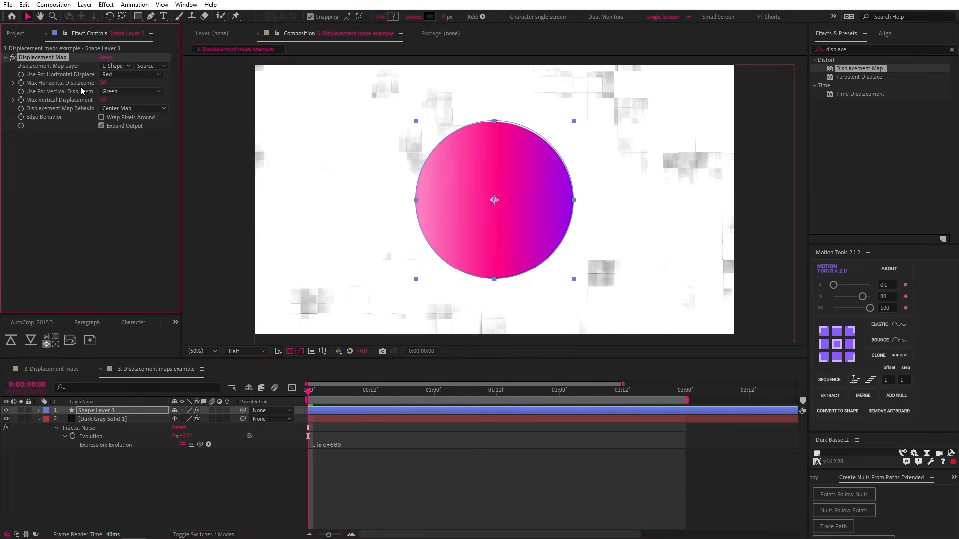
Select the Dark Gray Solid 1 Fractal Noise layer in 3. Displacement maps and preview
left_click(115, 65)
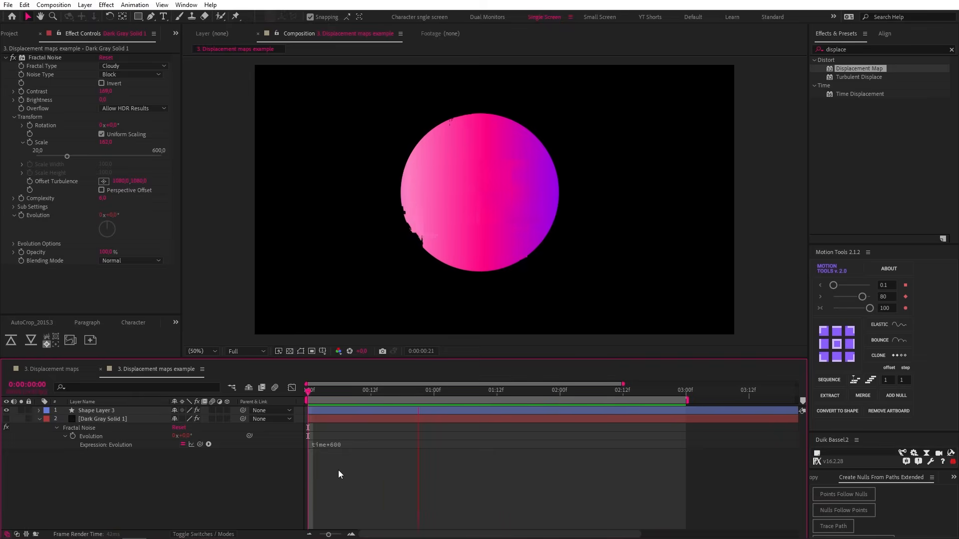
left_click(96, 410)
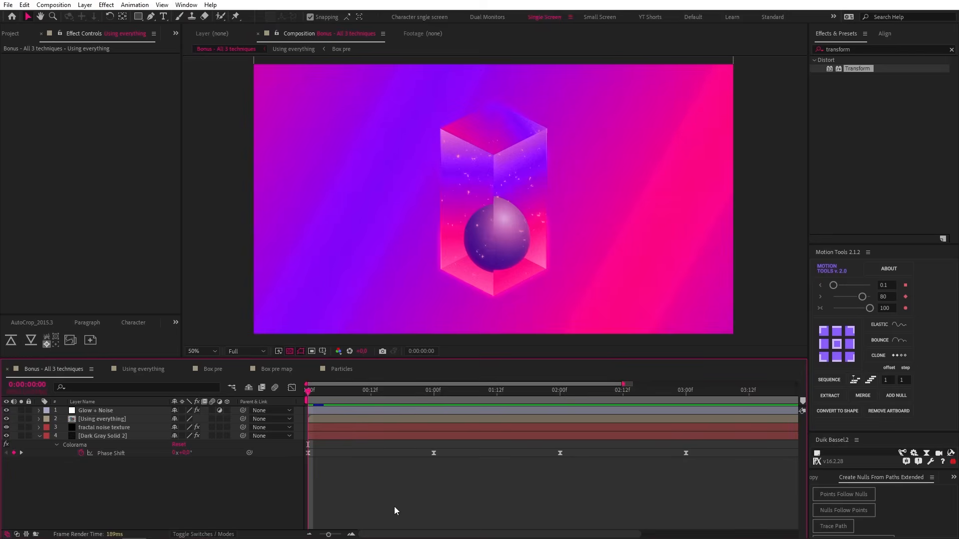
mouse_move(177, 458)
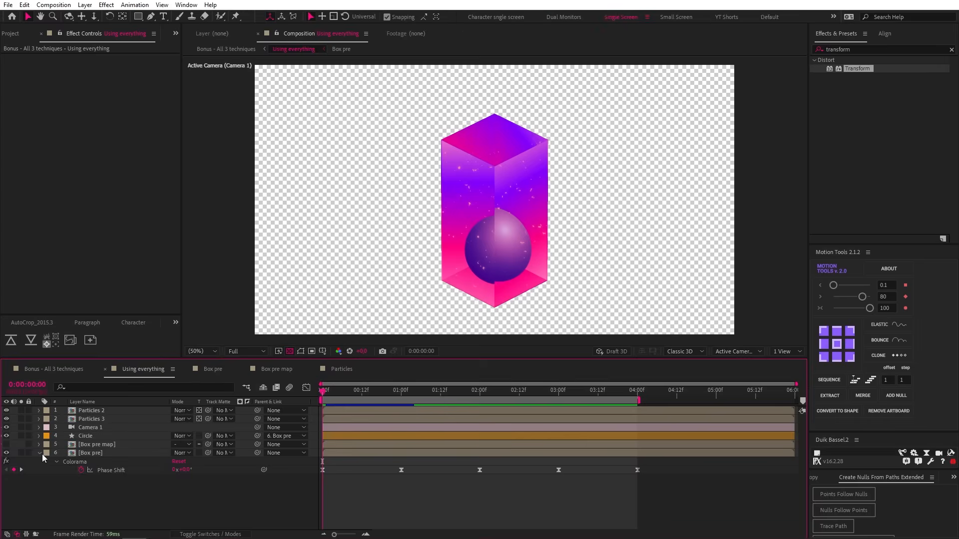
Open the Box pre and Box pre map precomps, returning to Using everything after each
left_click(90, 452)
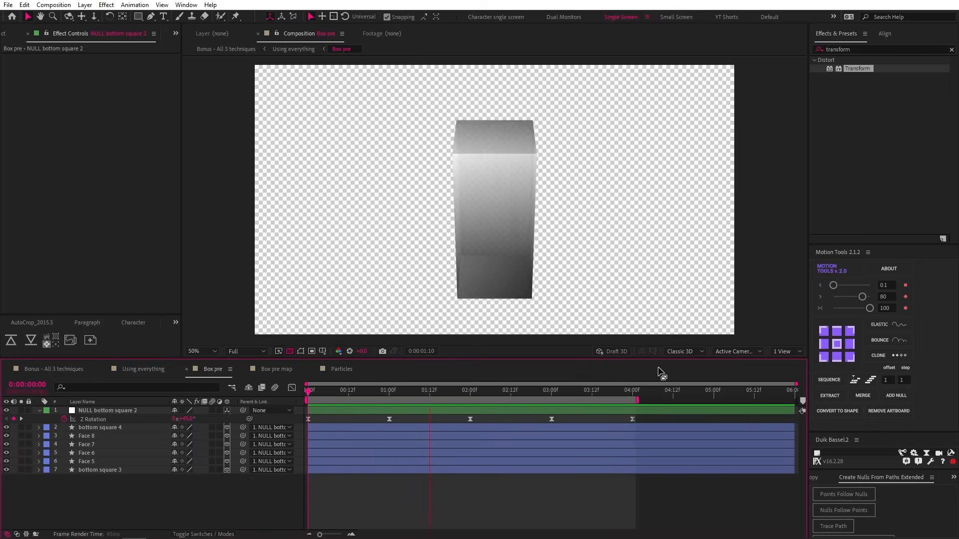
left_click(590, 390)
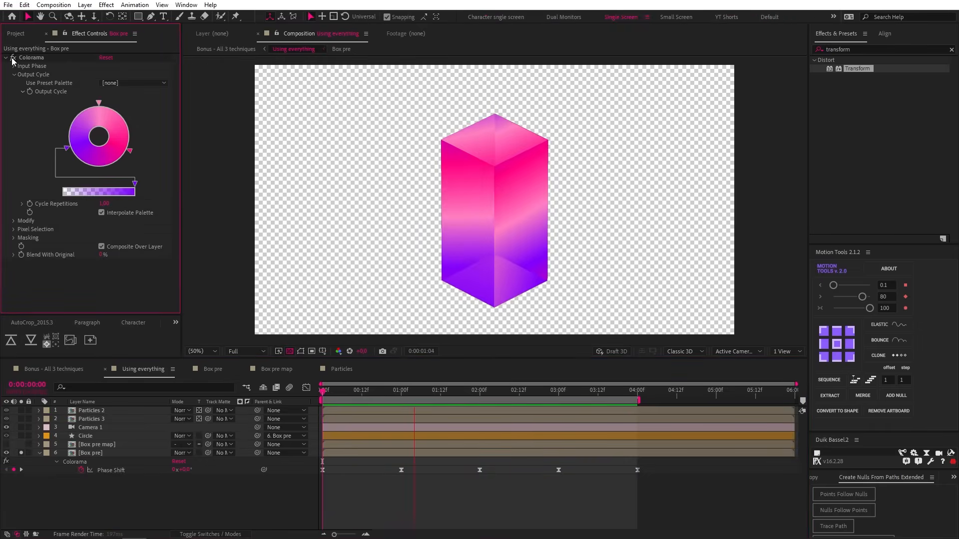
left_click(277, 369)
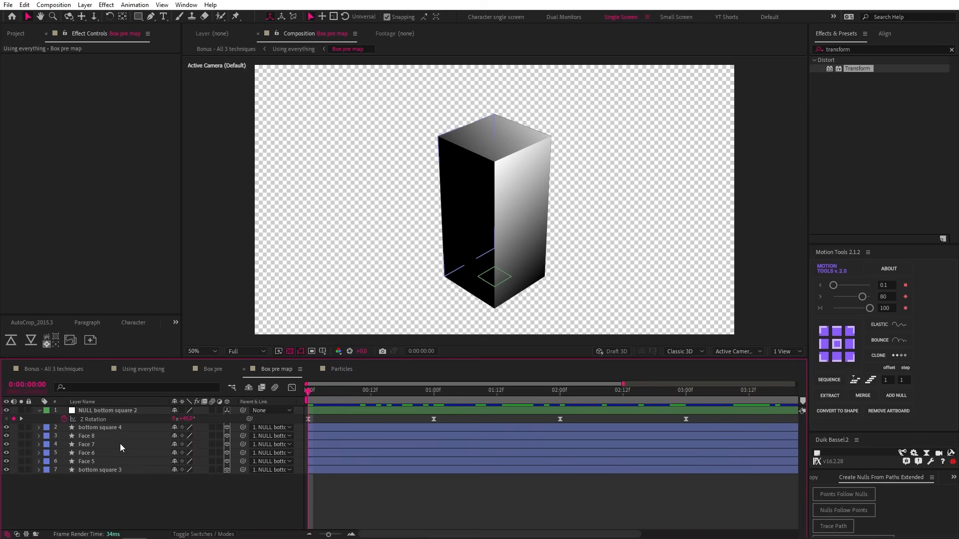
left_click(413, 390)
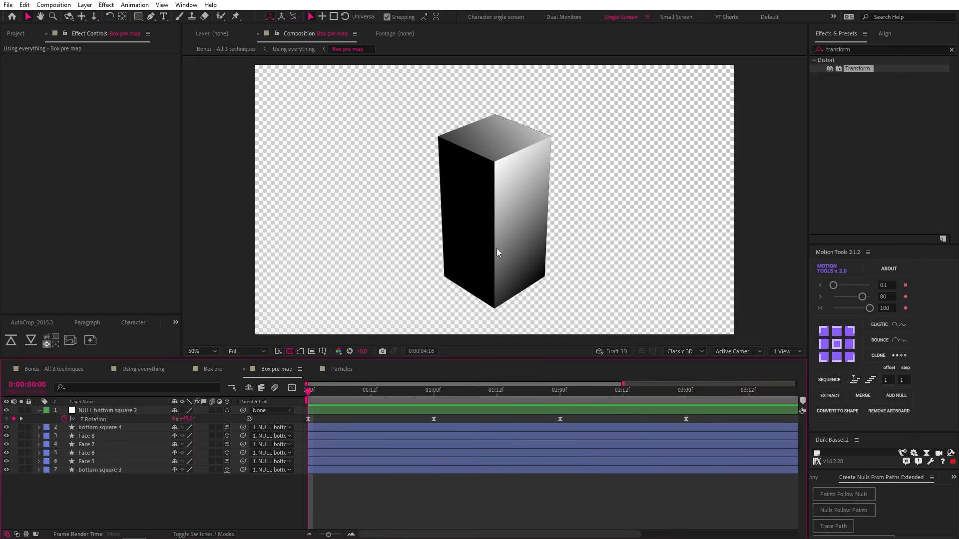
left_click(662, 390)
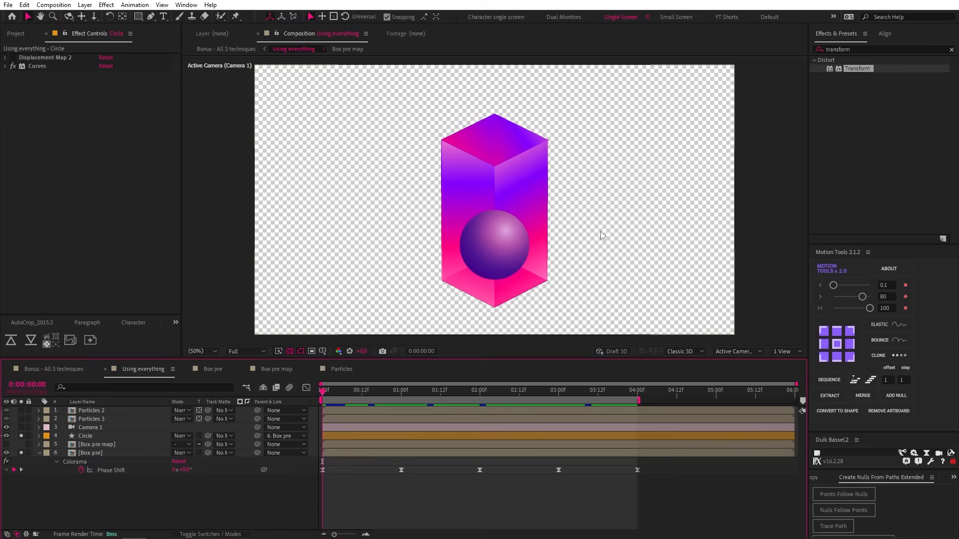
Select the Circle layer and reveal its Displacement Map 2 settings
left_click(86, 435)
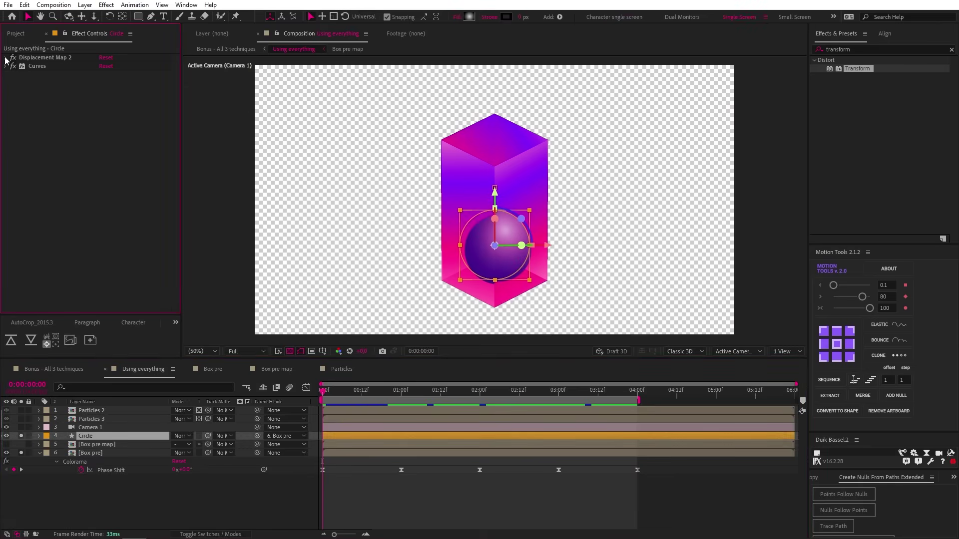
left_click(5, 57)
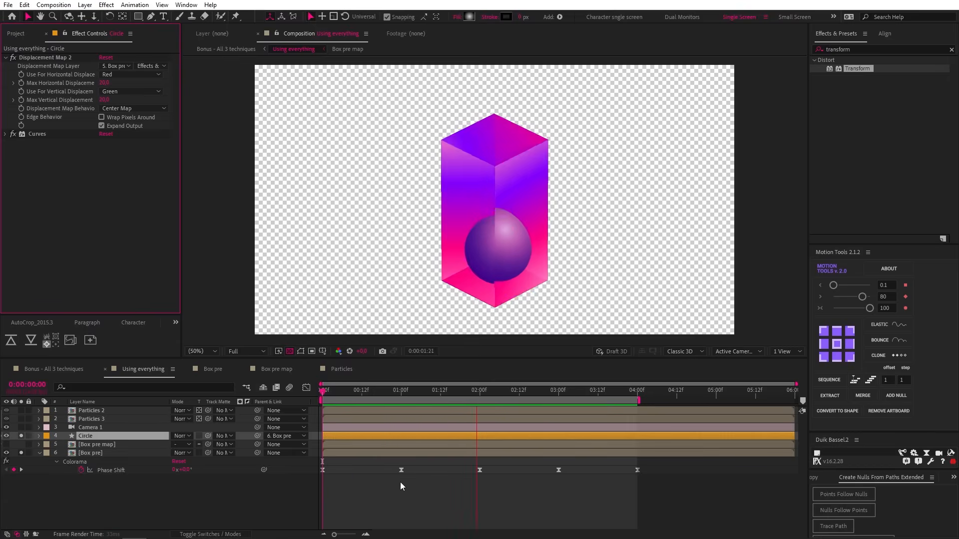
left_click(630, 390)
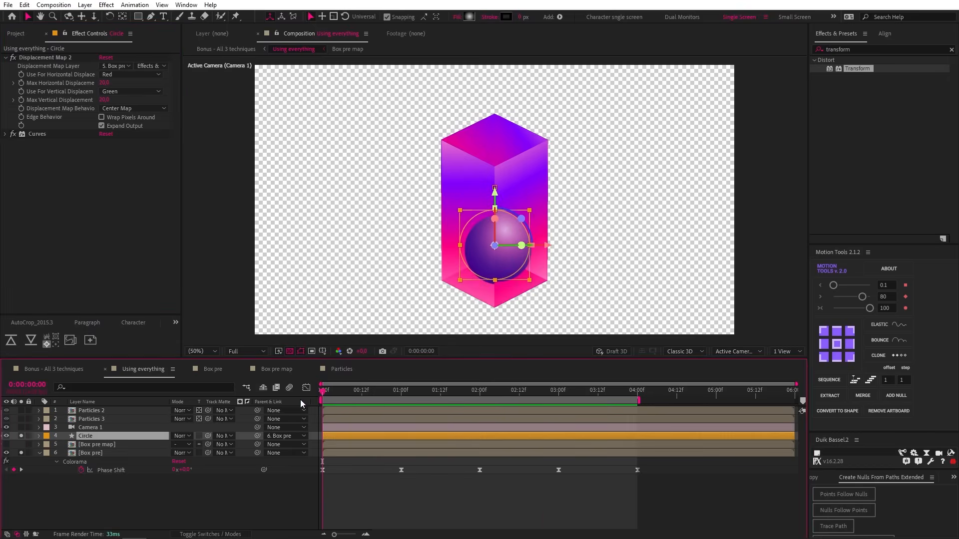
left_click(6, 418)
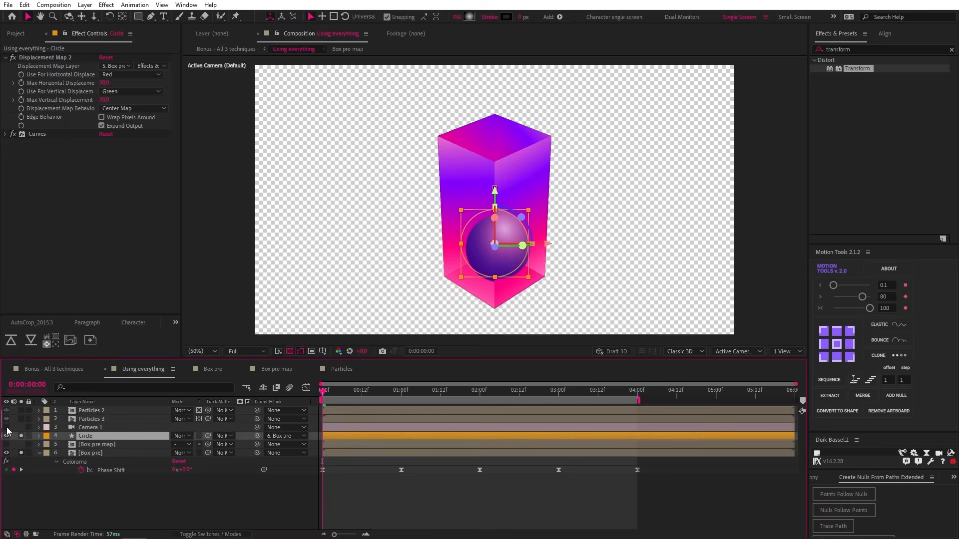
Turn a hidden layer back on and select the Particles 2 and Particles 3 layers
left_click(92, 419)
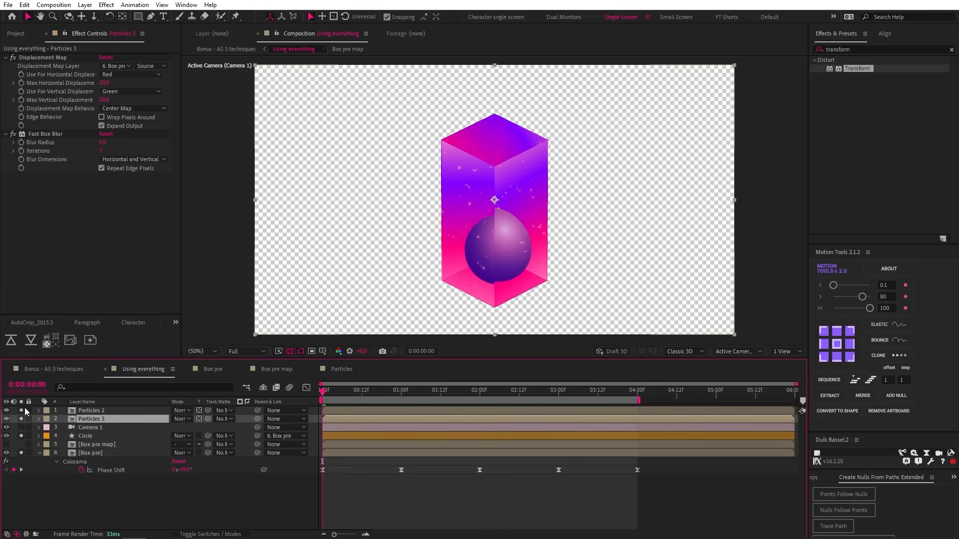
left_click(90, 411)
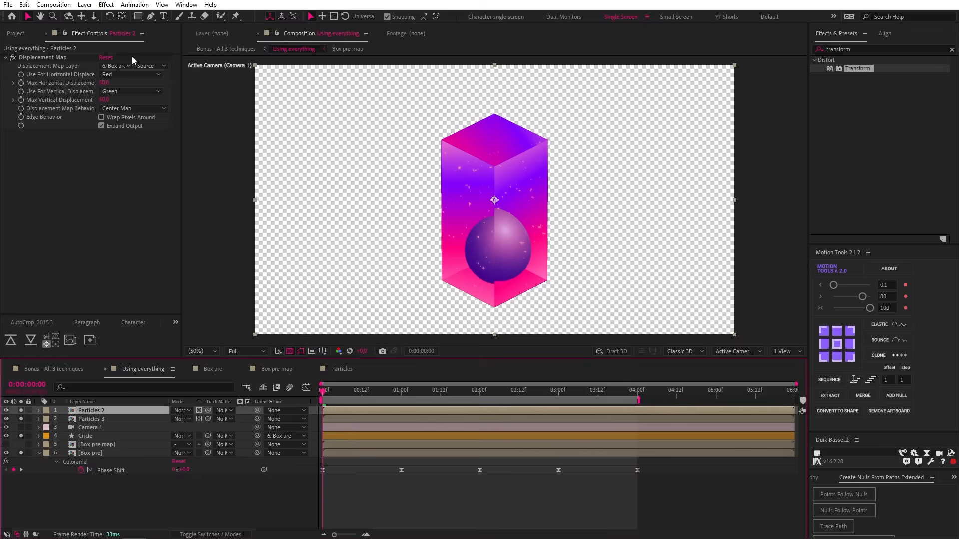
left_click(92, 419)
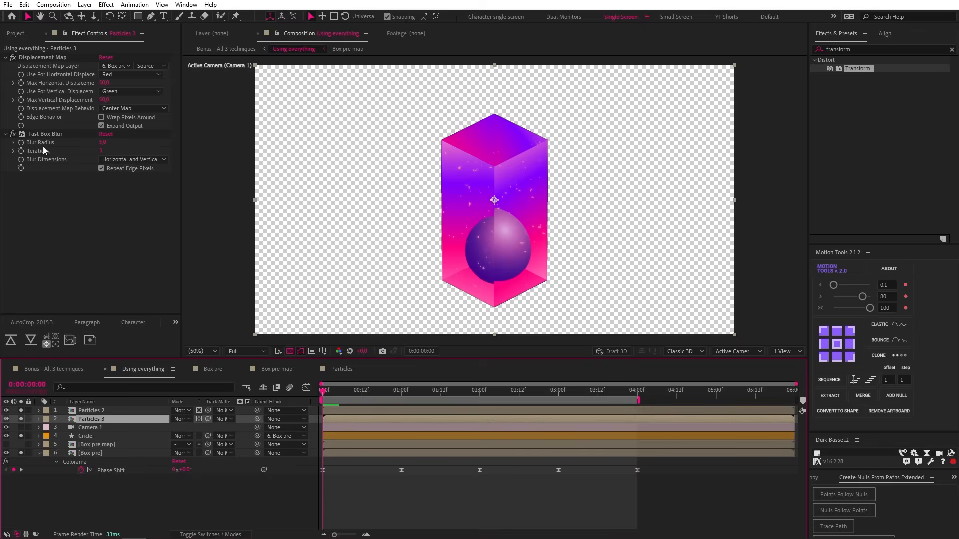
left_click(341, 368)
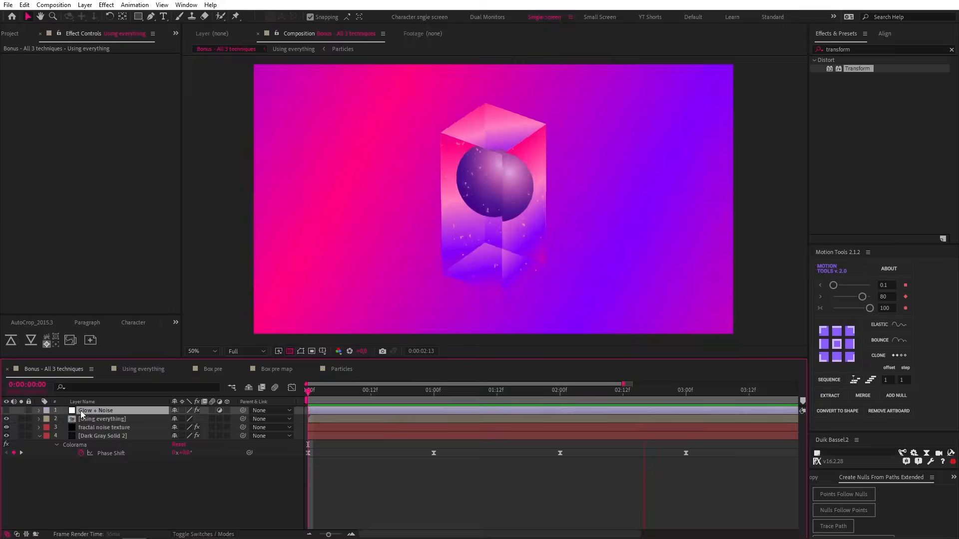
Select the Glow + Noise adjustment layer to show its Glow and Noise HLS effects
left_click(97, 411)
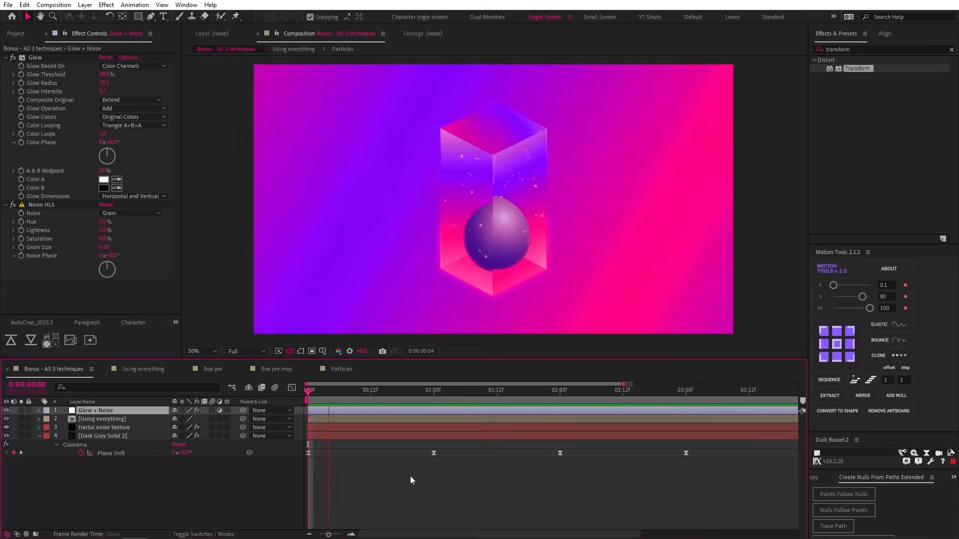